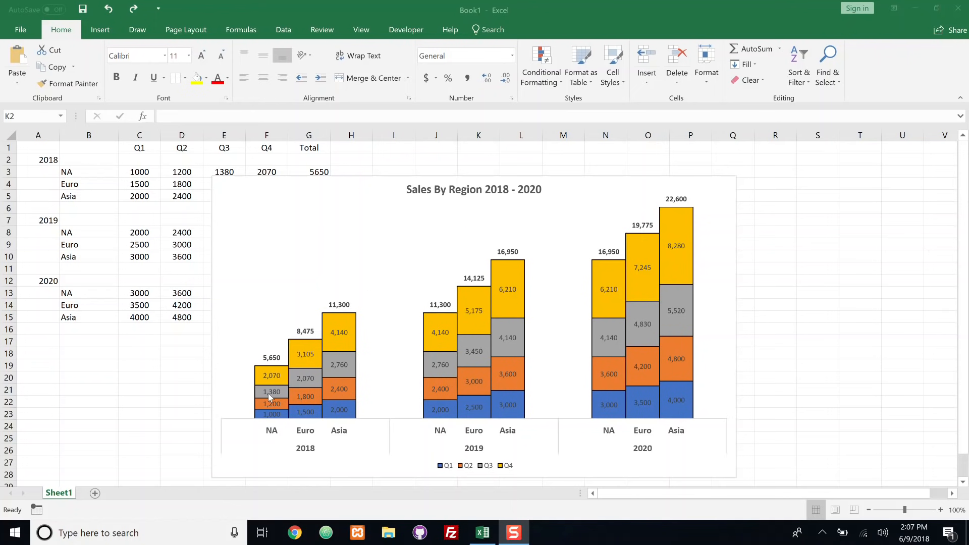
mouse_move(274, 438)
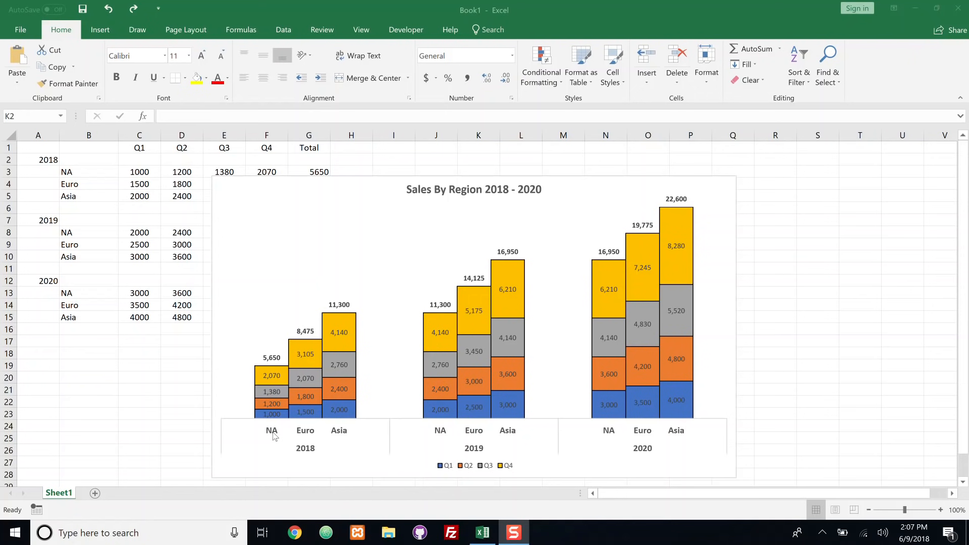
mouse_move(270, 414)
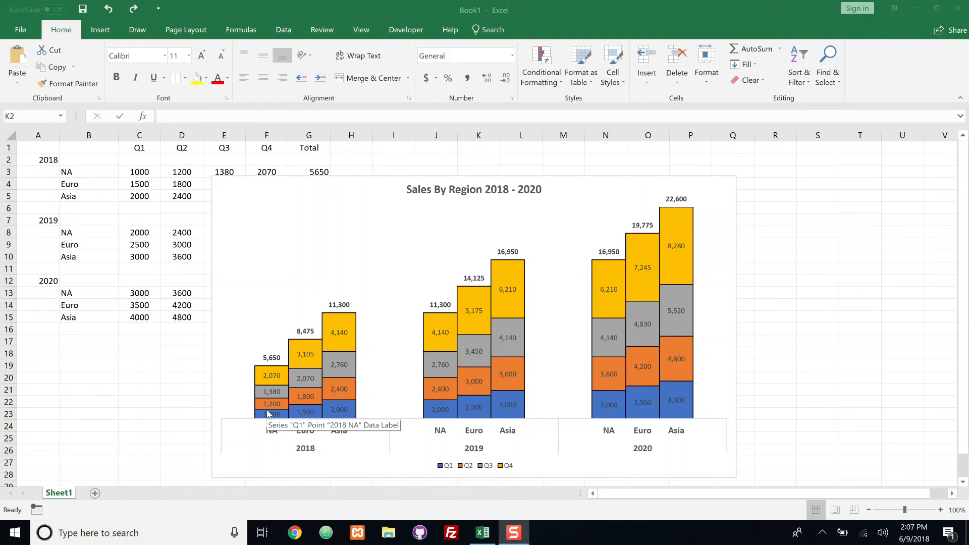
mouse_move(259, 363)
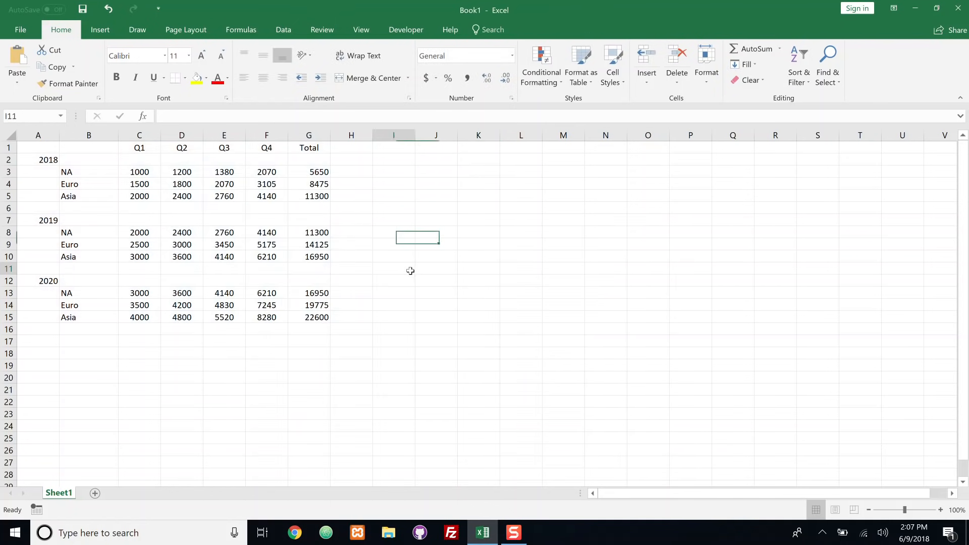
left_click(394, 268)
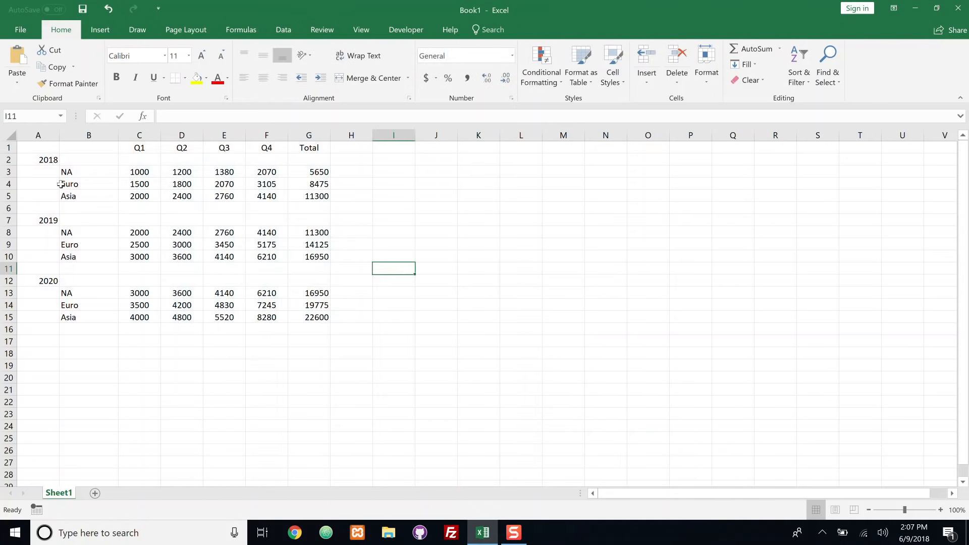
left_click(950, 509)
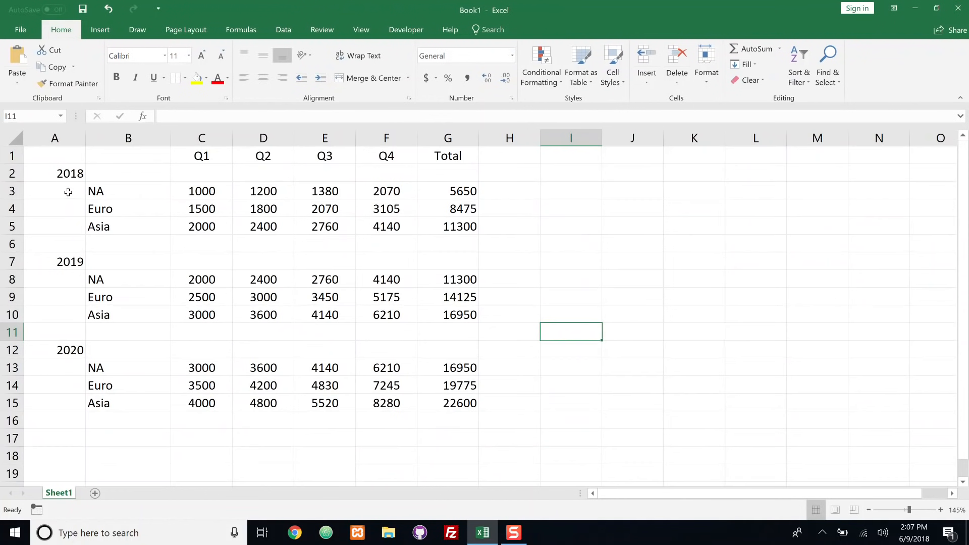
mouse_move(108, 209)
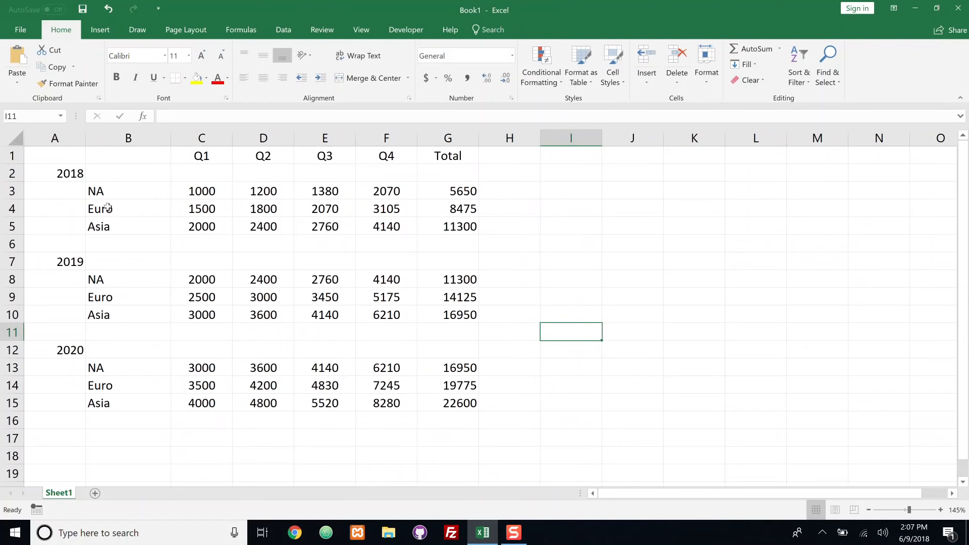
mouse_move(110, 227)
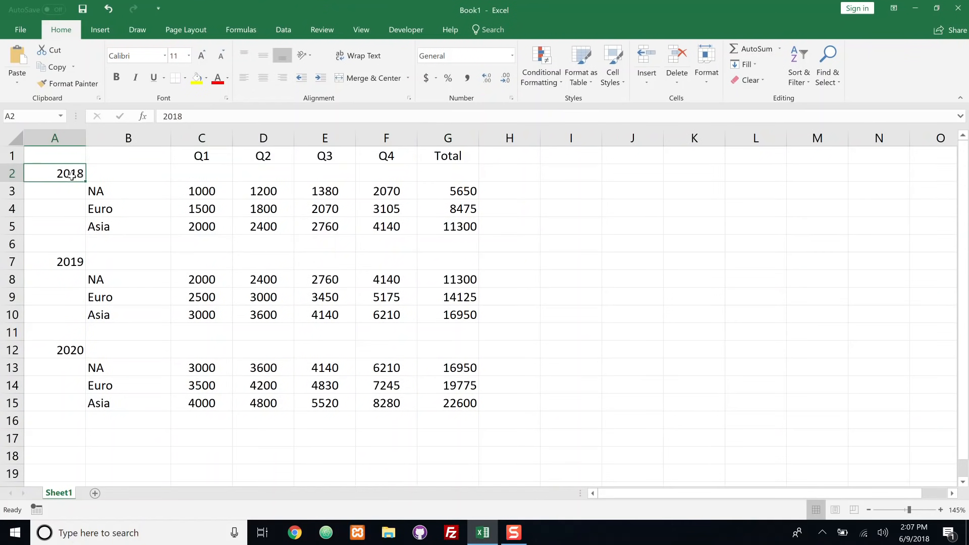
mouse_move(91, 184)
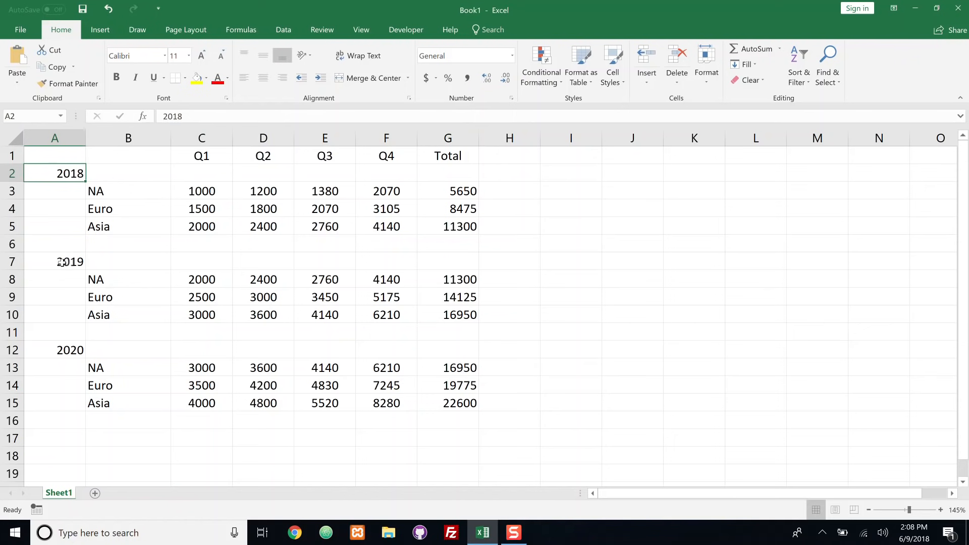
mouse_move(102, 275)
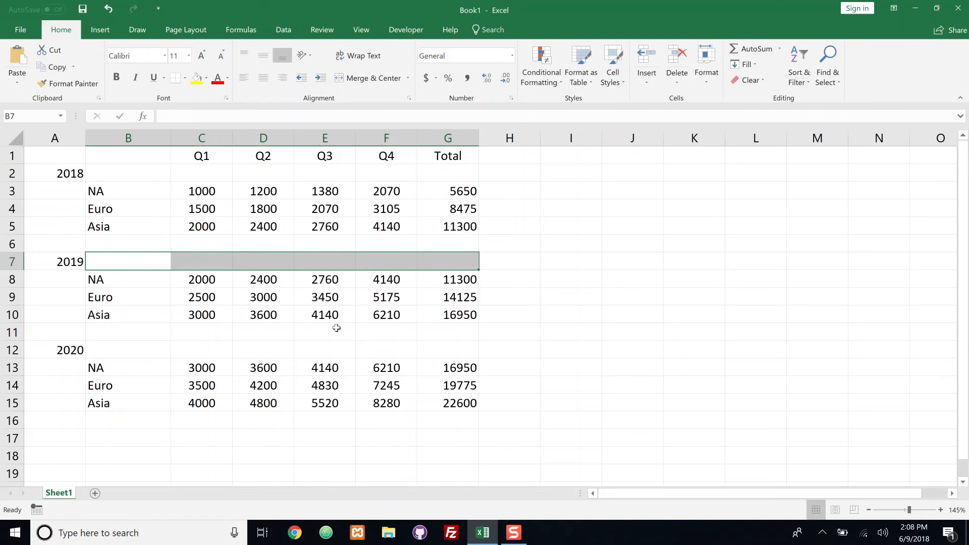
mouse_move(239, 303)
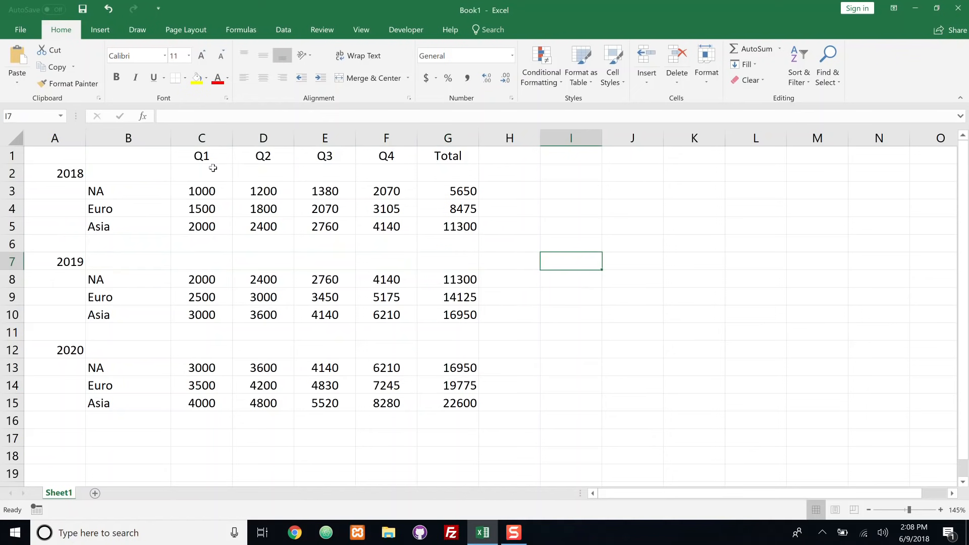
mouse_move(202, 156)
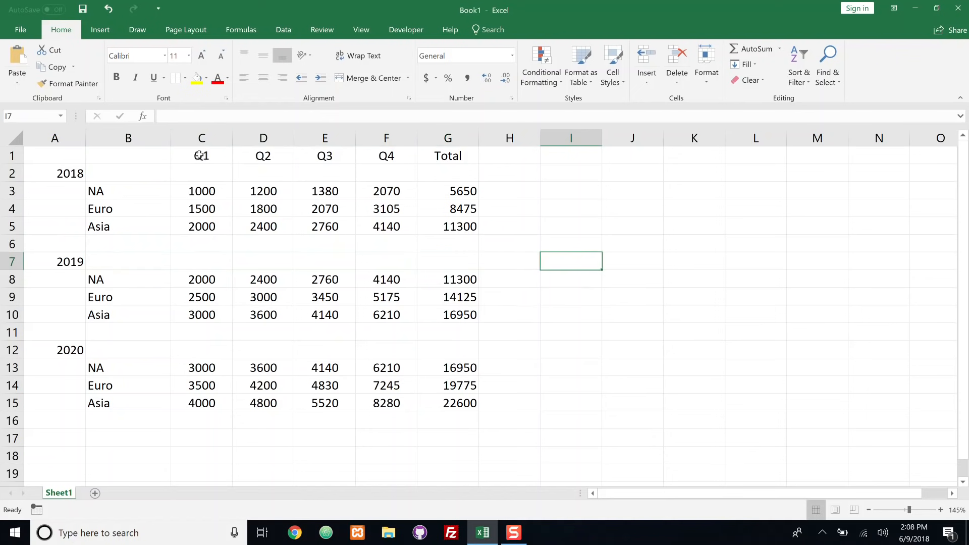
Select the Q1–Total data block C1:G16 and bring up the Insert ribbon.
left_click(201, 155)
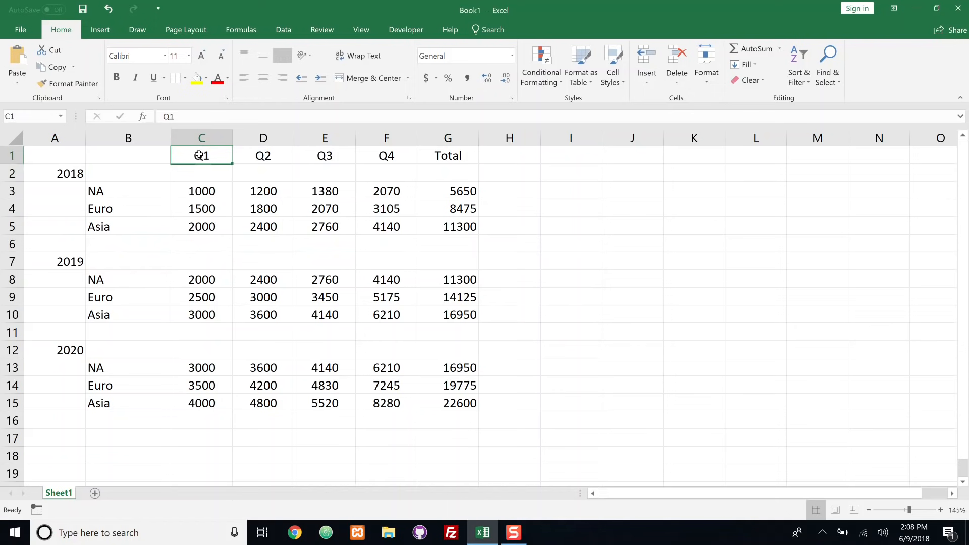
left_click_drag(201, 155, 447, 155)
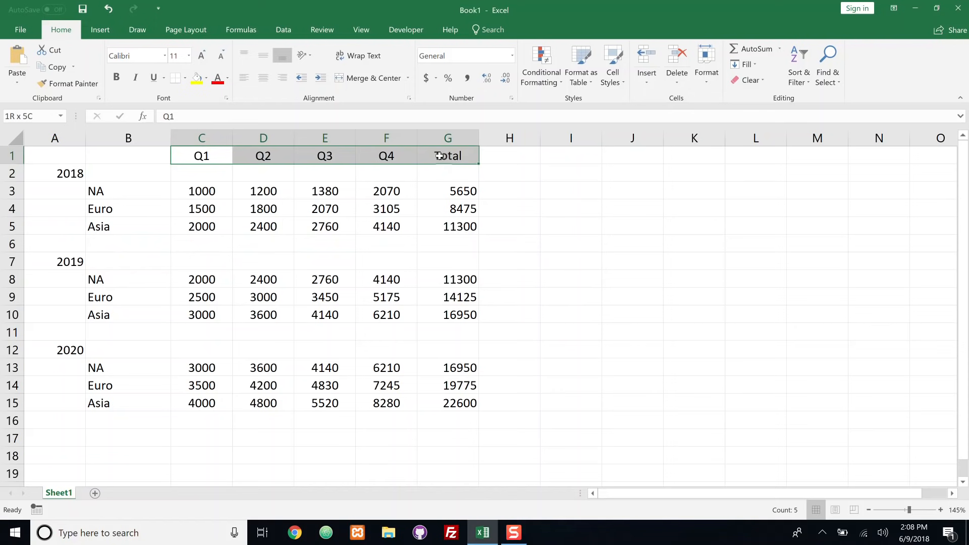
left_click_drag(447, 155, 448, 385)
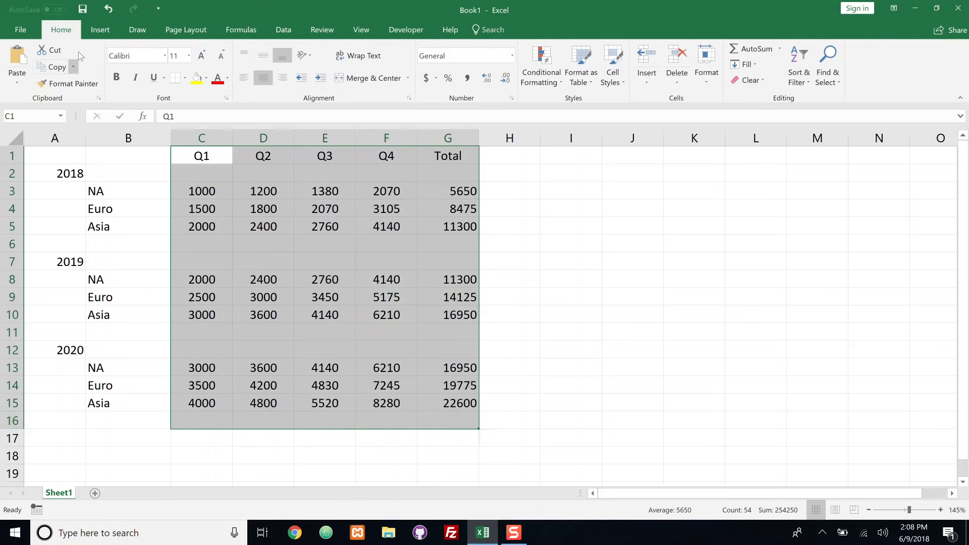
left_click(100, 29)
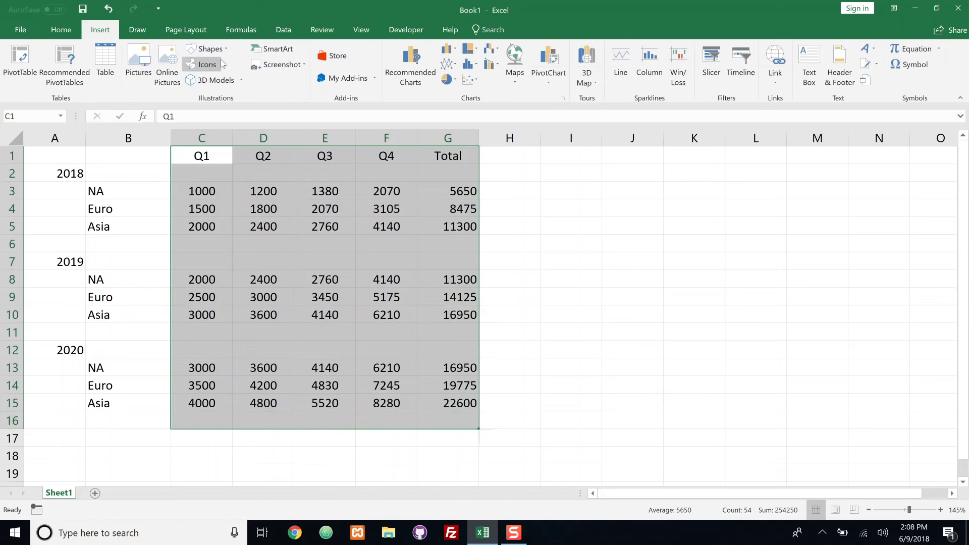
Insert a 2-D Stacked Column chart from the column chart choices.
left_click(447, 54)
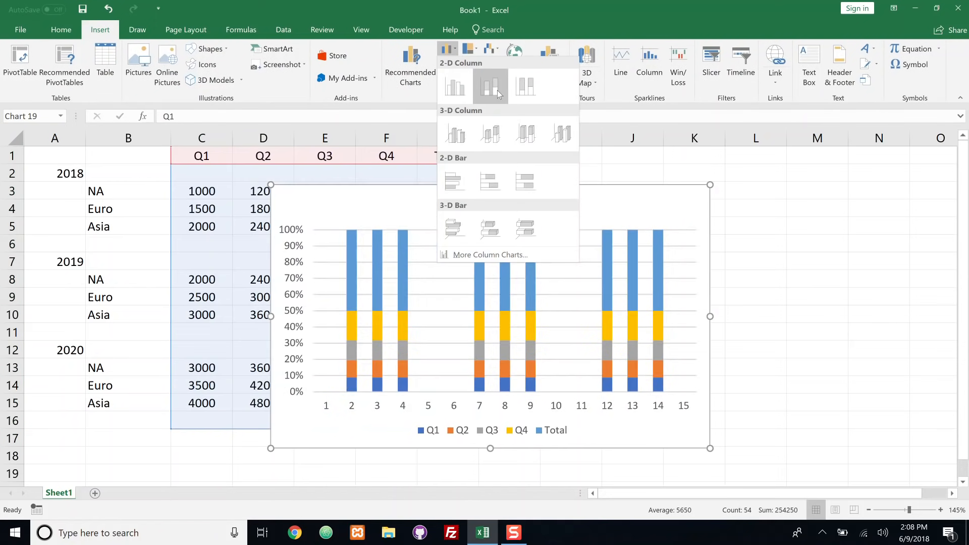
mouse_move(489, 86)
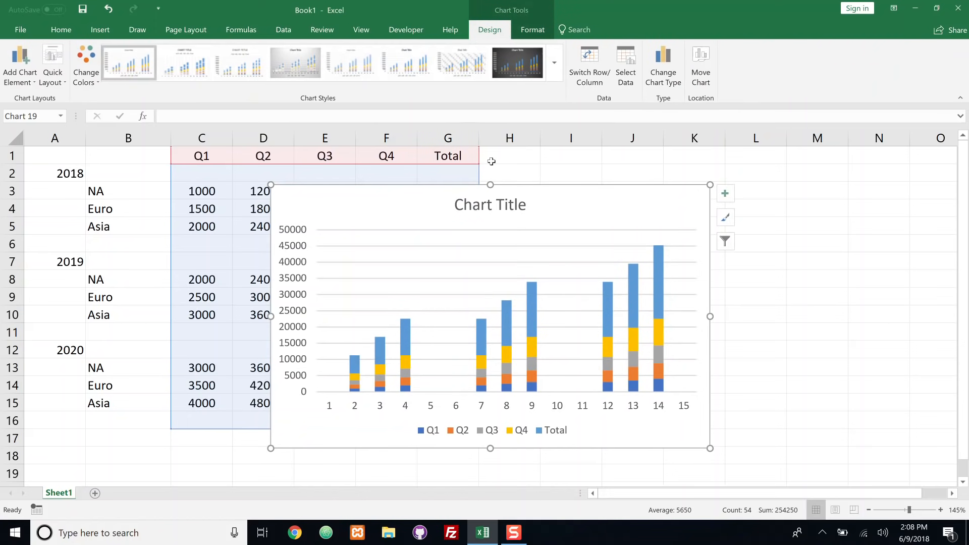
mouse_move(689, 275)
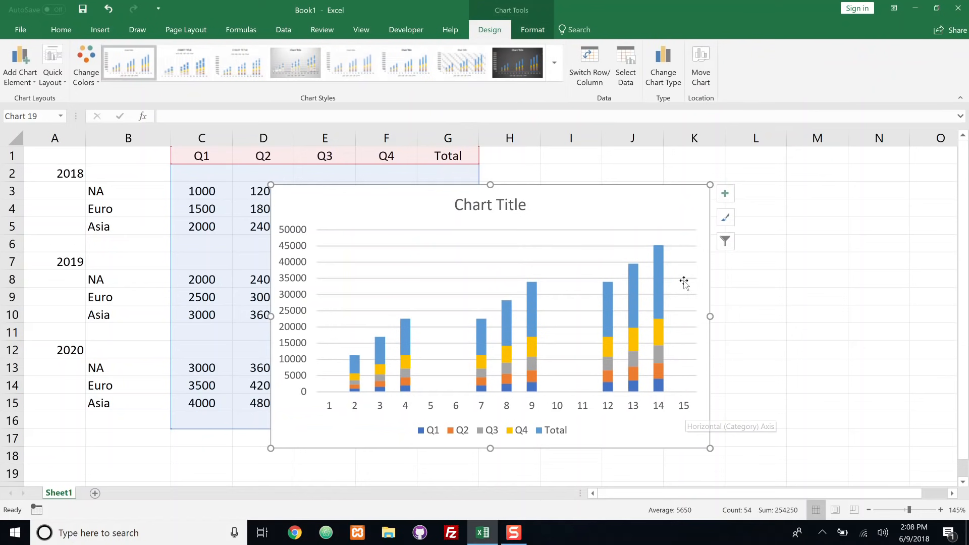
mouse_move(685, 324)
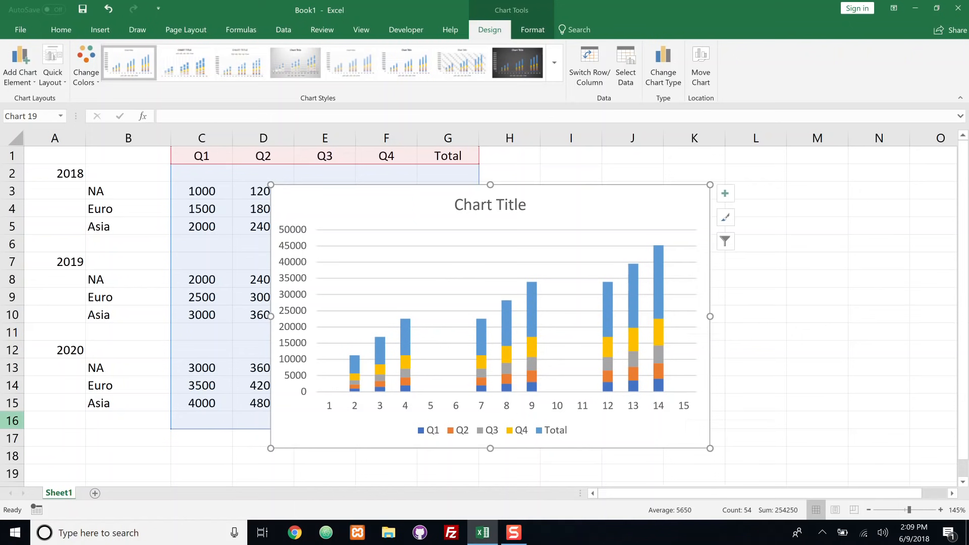
mouse_move(622, 358)
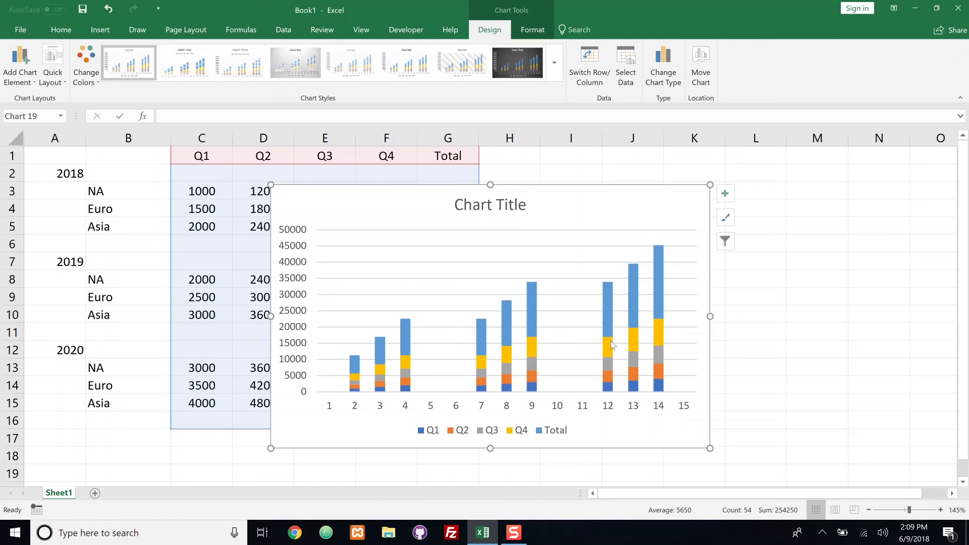
mouse_move(677, 343)
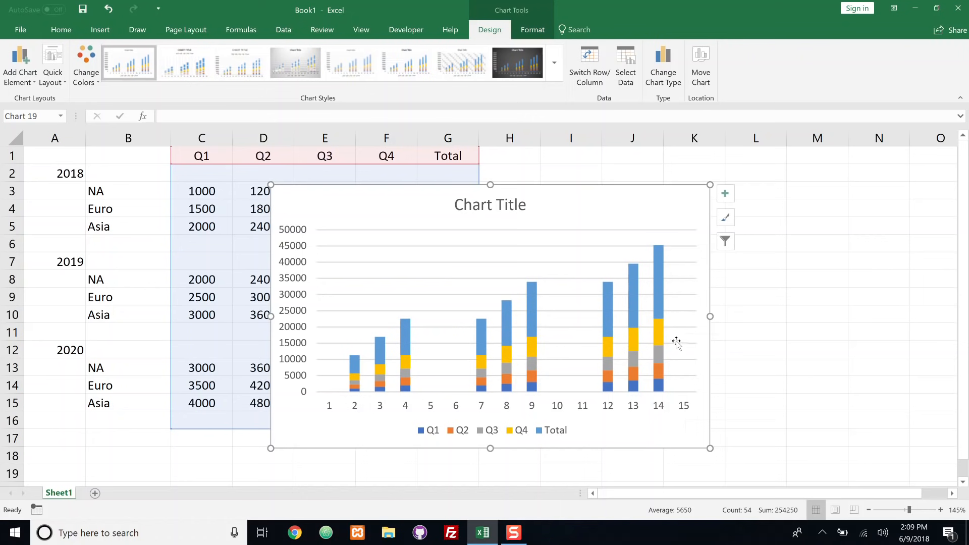
mouse_move(607, 353)
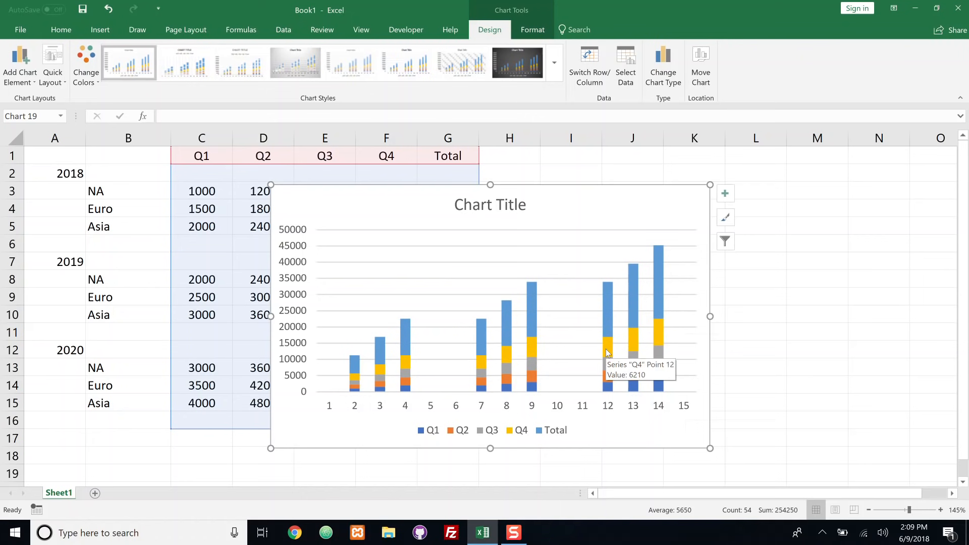
Set the Q4 series overlap to 100% and gap width to 0%, then close the pane.
right_click(607, 343)
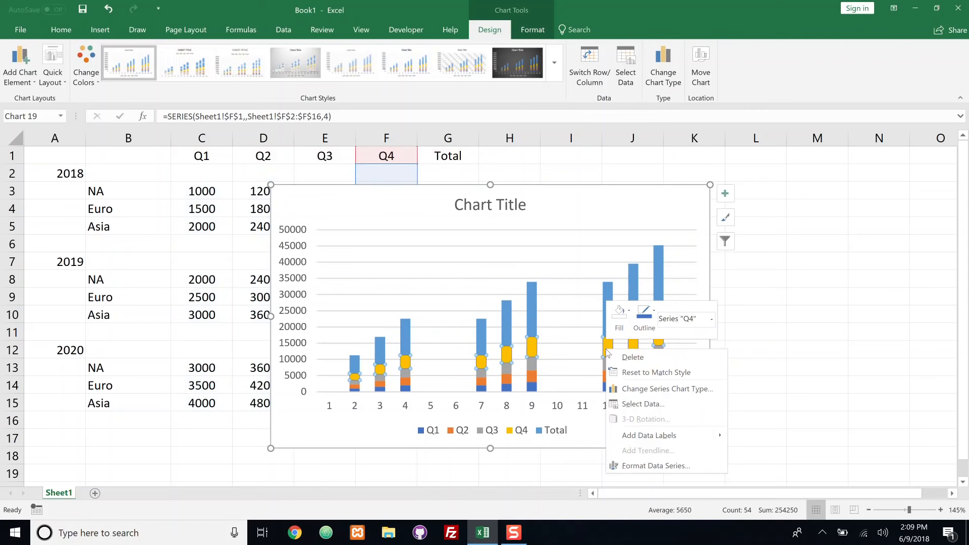
left_click(655, 465)
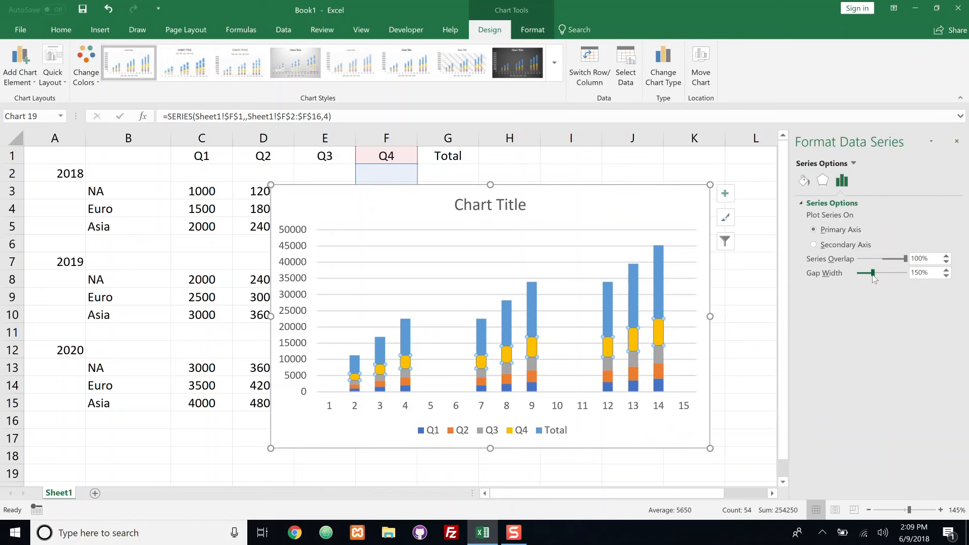
left_click_drag(867, 273, 858, 272)
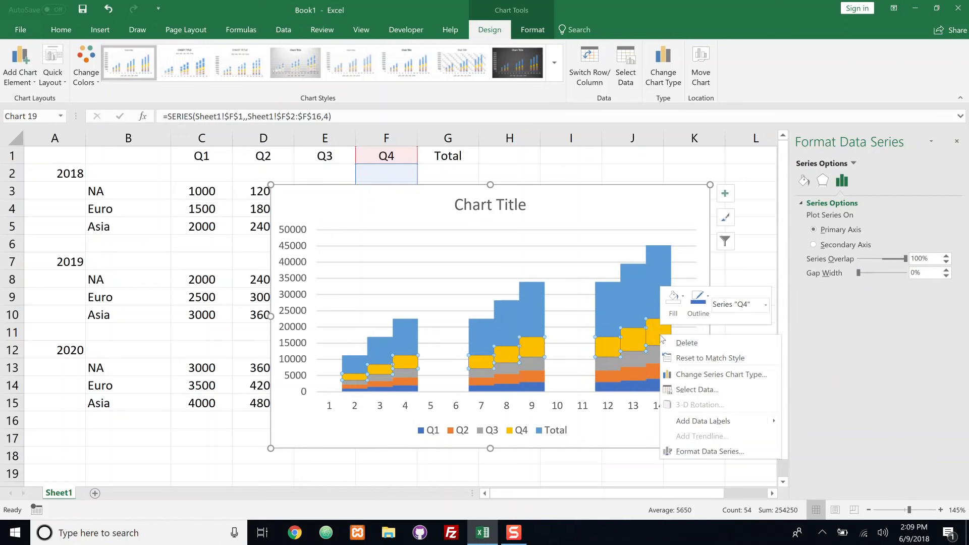
left_click(829, 309)
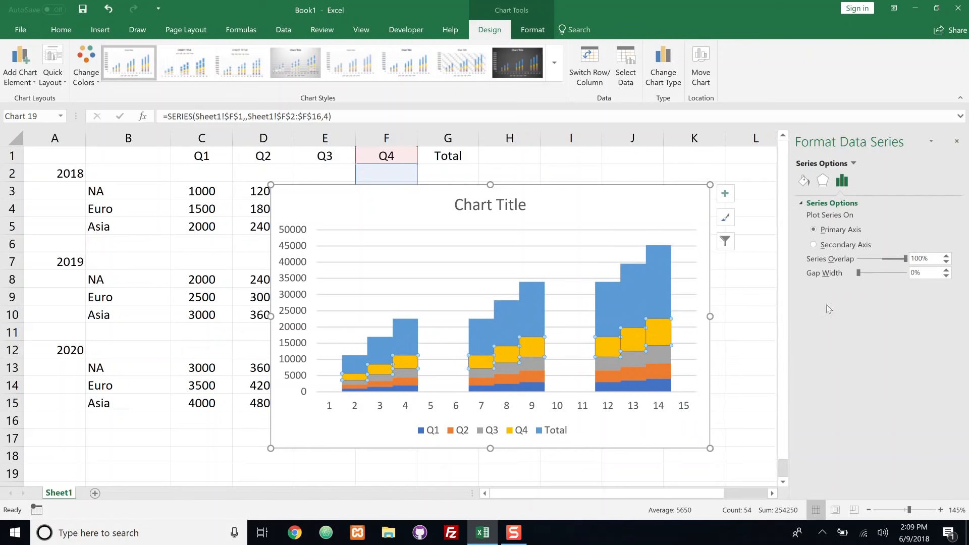
left_click(956, 141)
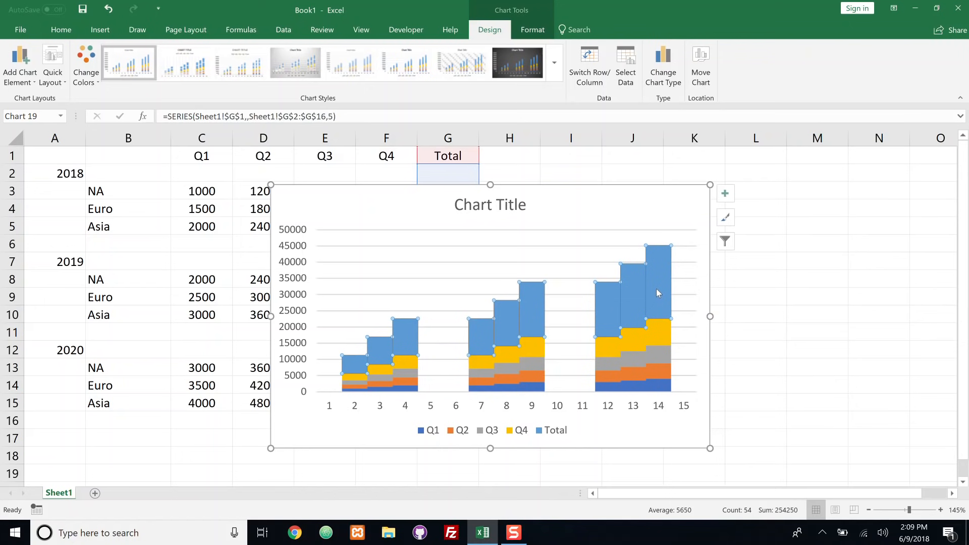
mouse_move(581, 404)
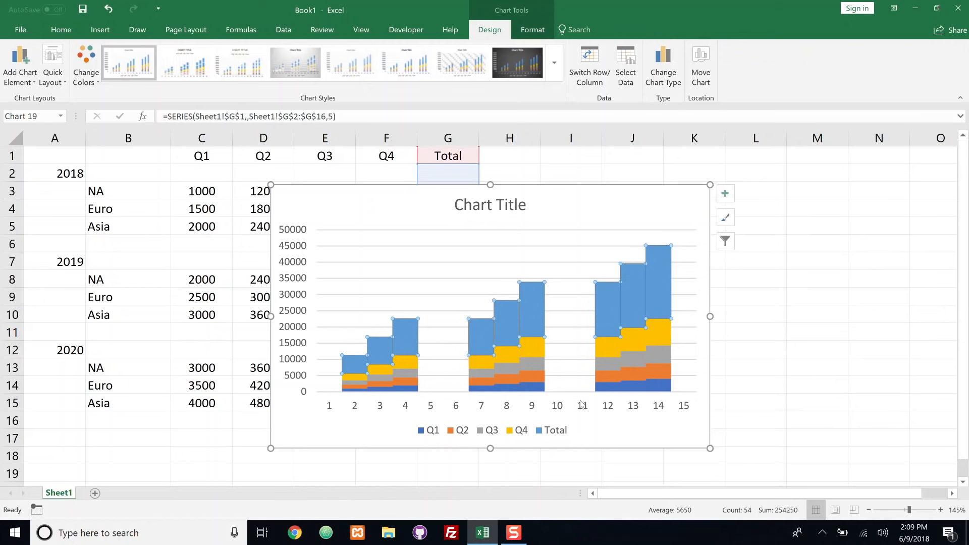
mouse_move(657, 281)
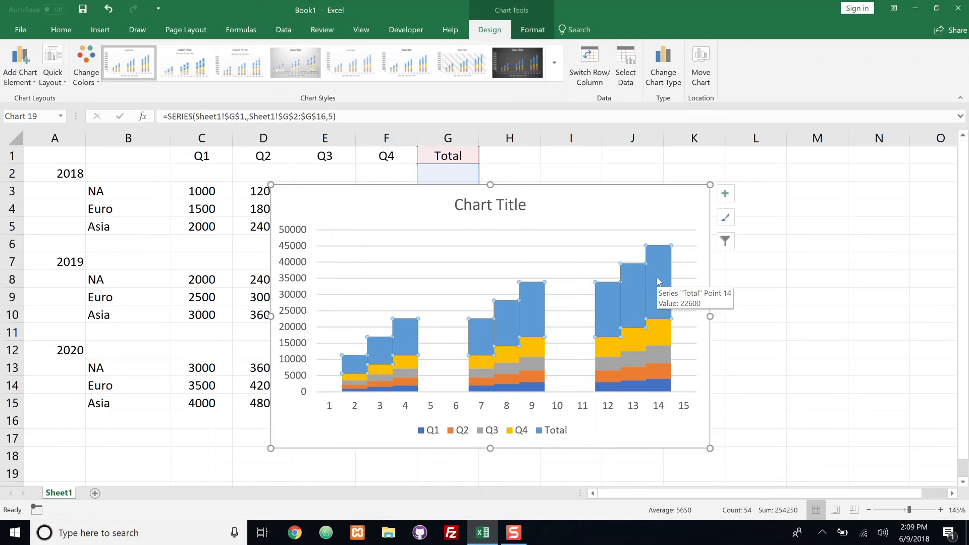
Give the Total series No fill under Format Data Series, Fill & Line.
right_click(659, 282)
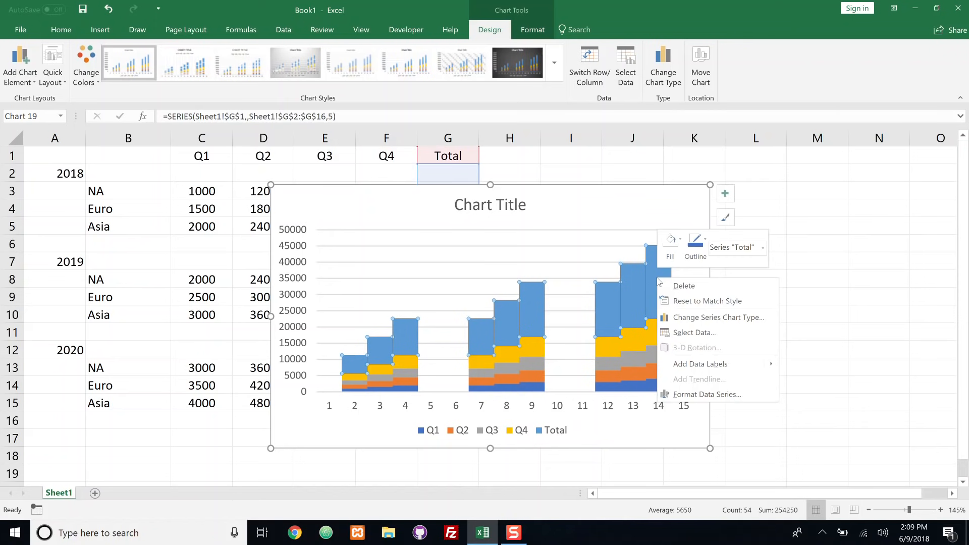
left_click(707, 395)
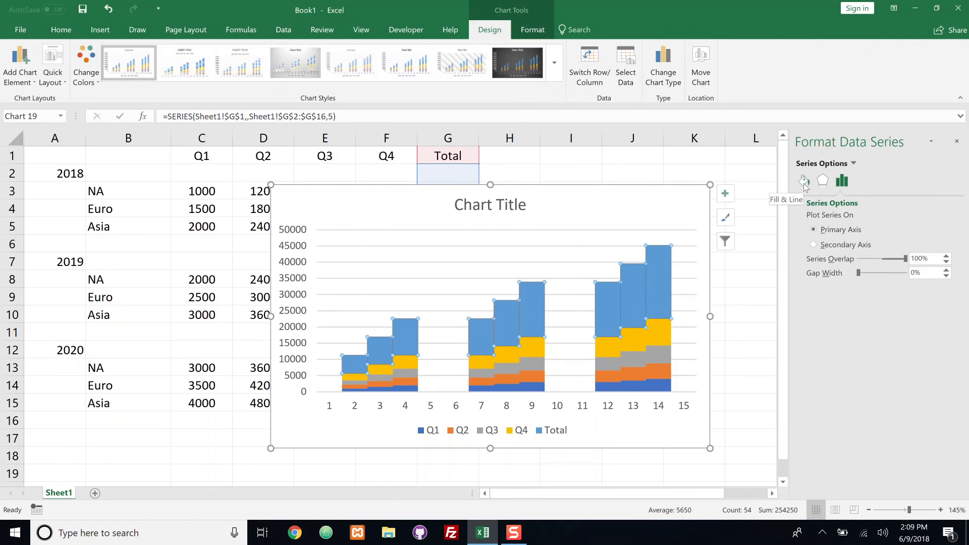
left_click(804, 181)
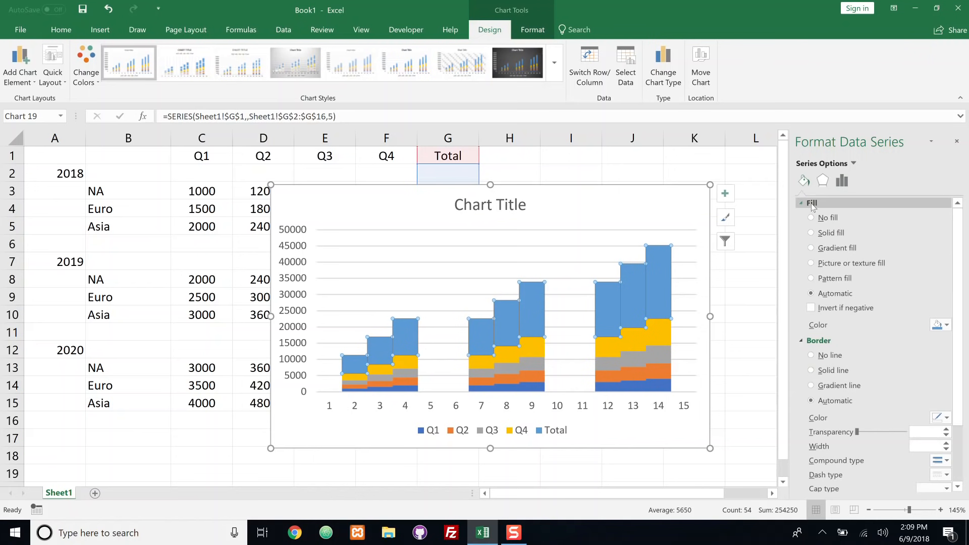
left_click(811, 217)
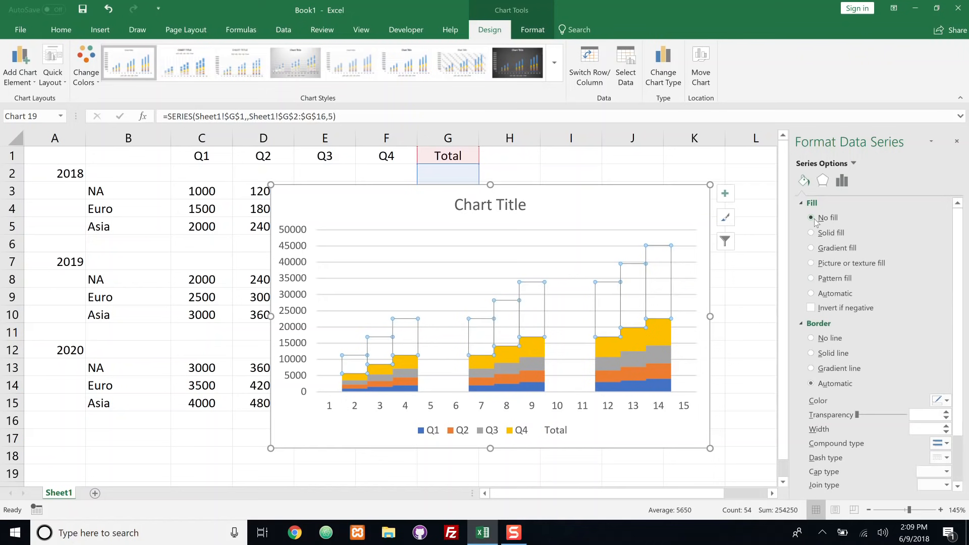
mouse_move(692, 301)
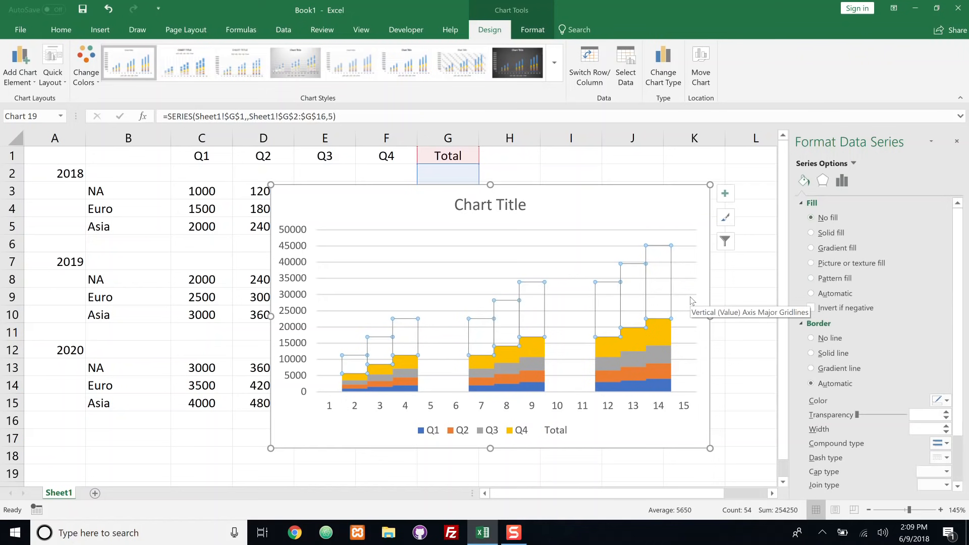
mouse_move(548, 425)
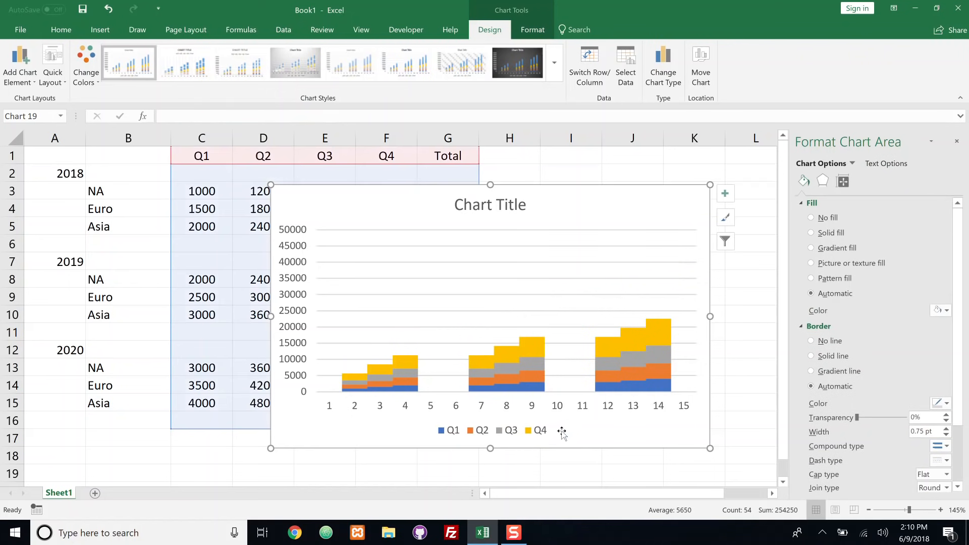
mouse_move(561, 430)
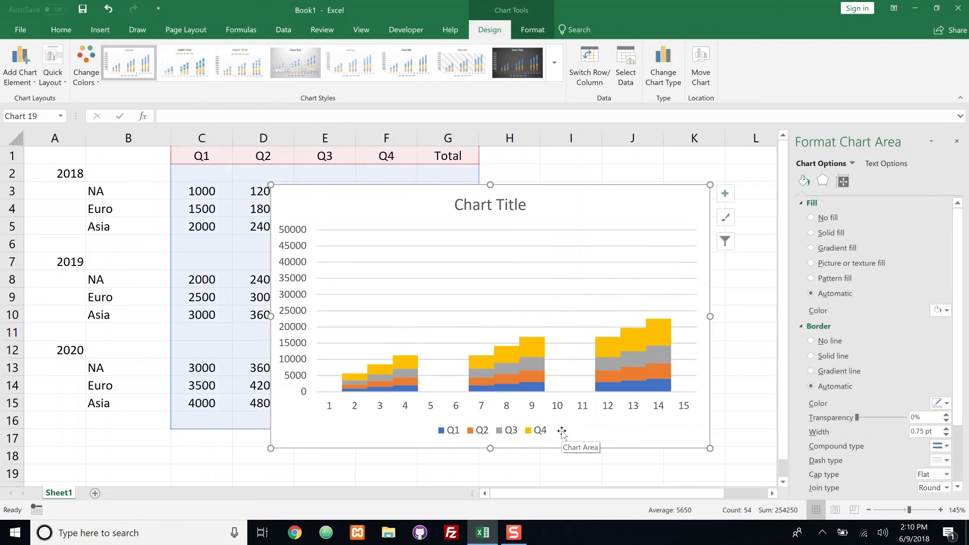
mouse_move(293, 237)
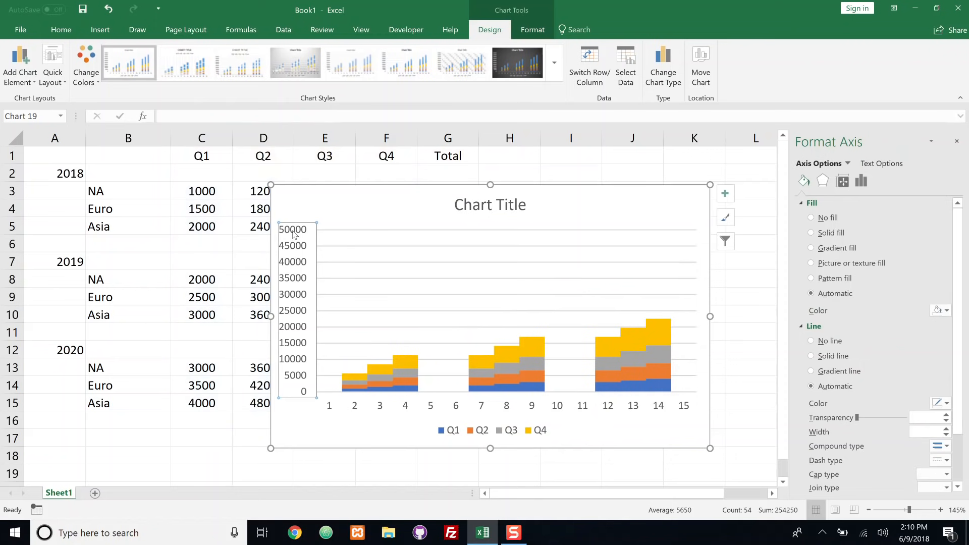
Fix the vertical axis bounds at minimum 0 and maximum 26000.
right_click(294, 232)
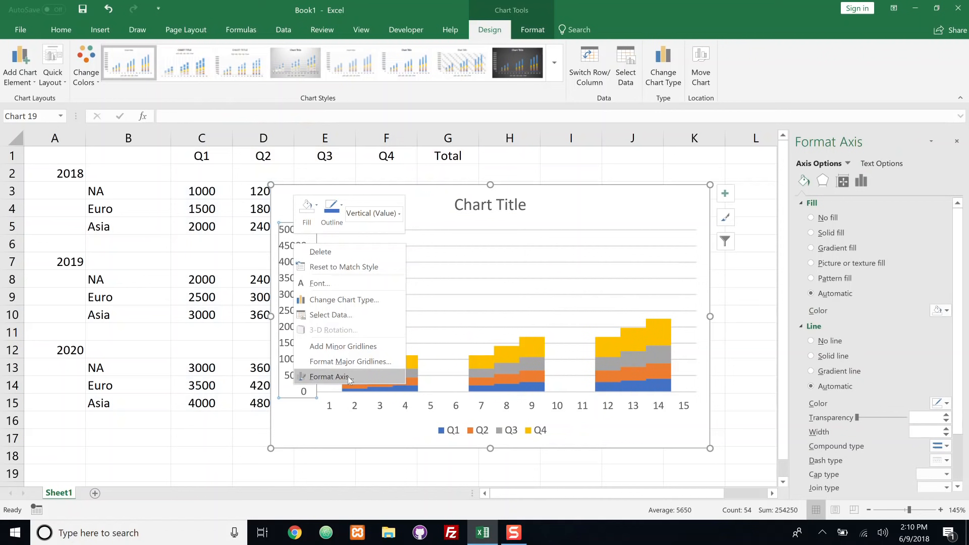
left_click(331, 377)
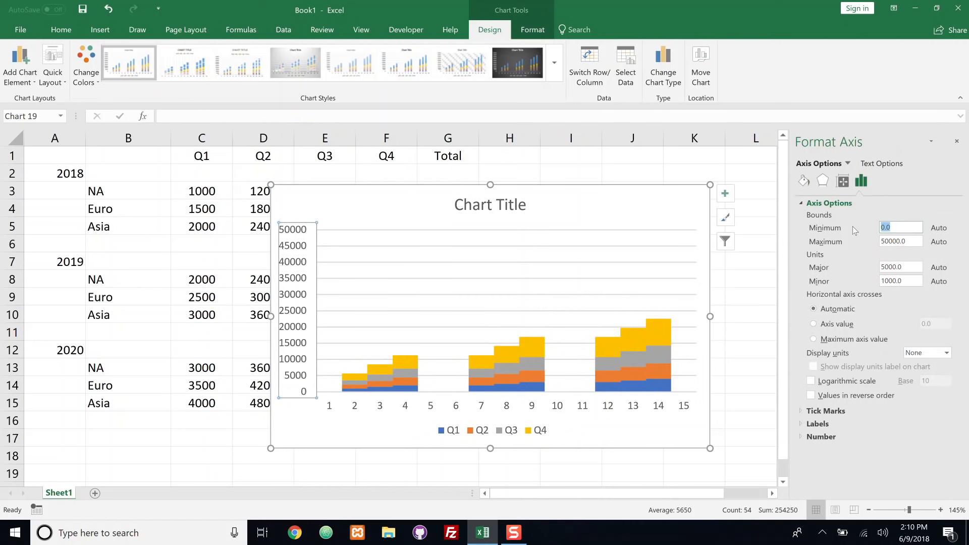
left_click(900, 227)
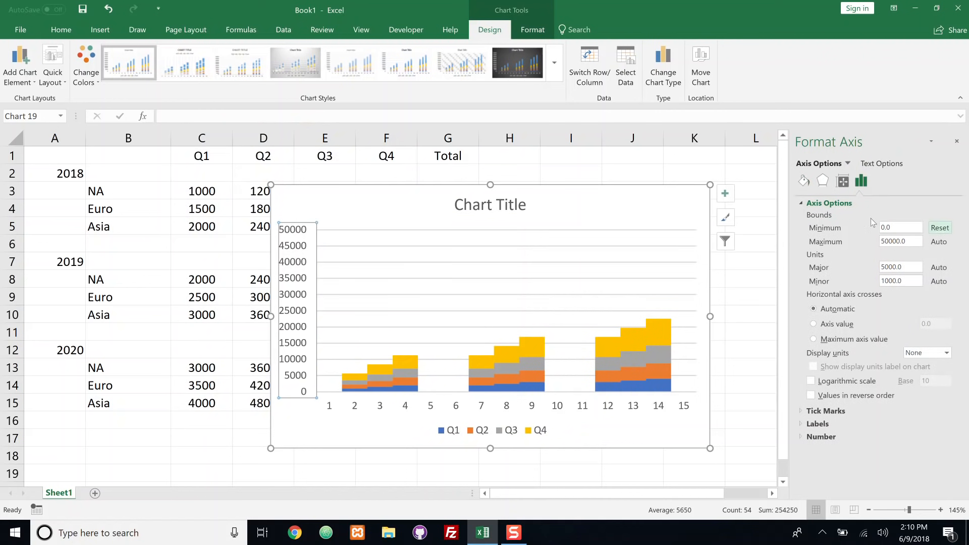
left_click(900, 241)
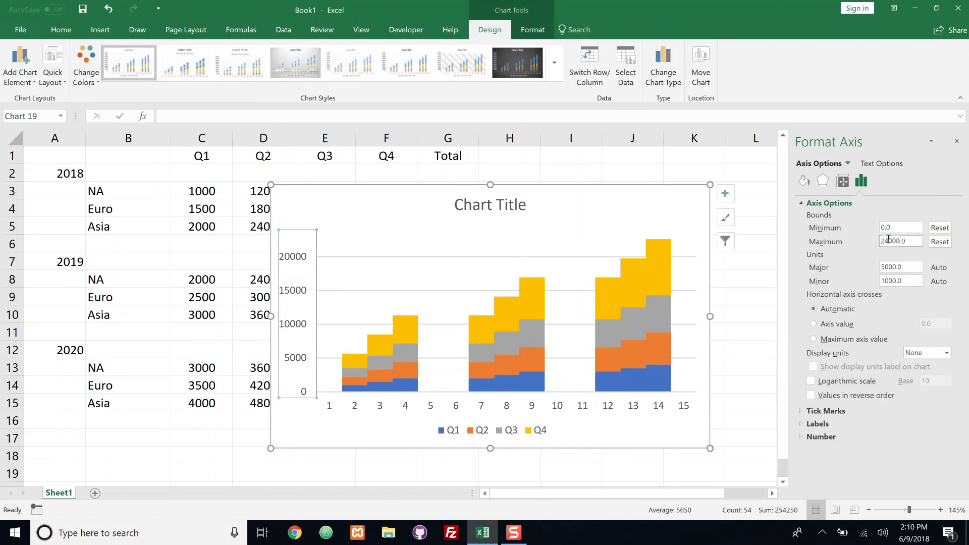
type("26000.0")
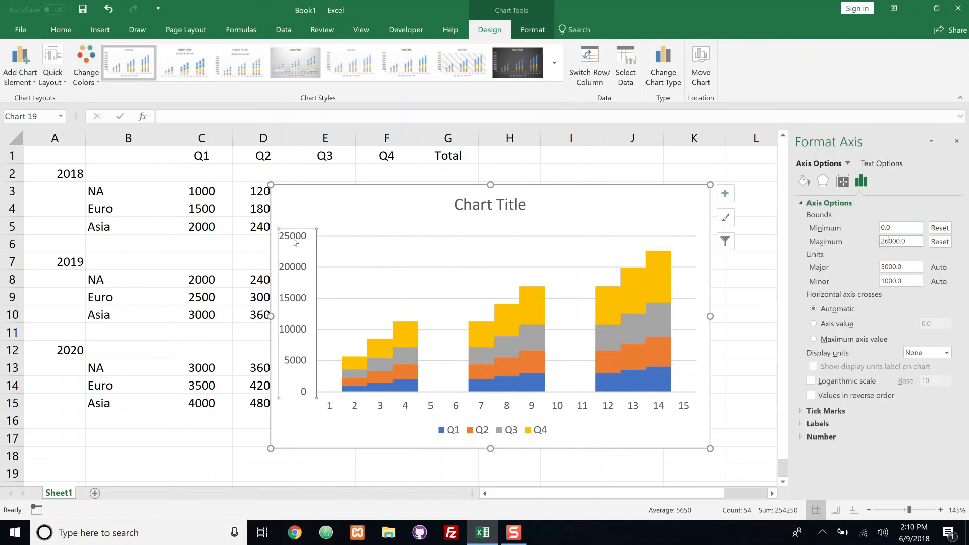
mouse_move(956, 141)
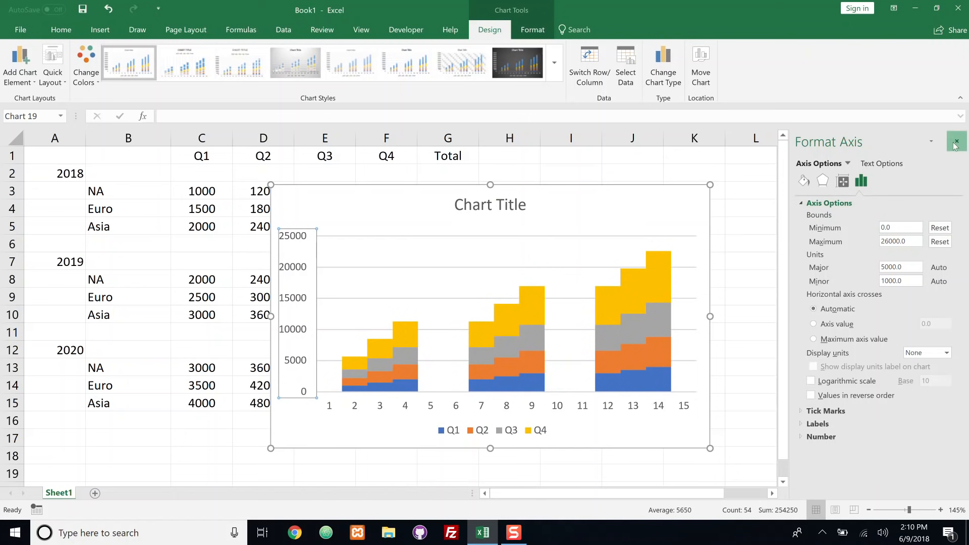
Close the Format Axis pane and select the Q4 series.
left_click(957, 141)
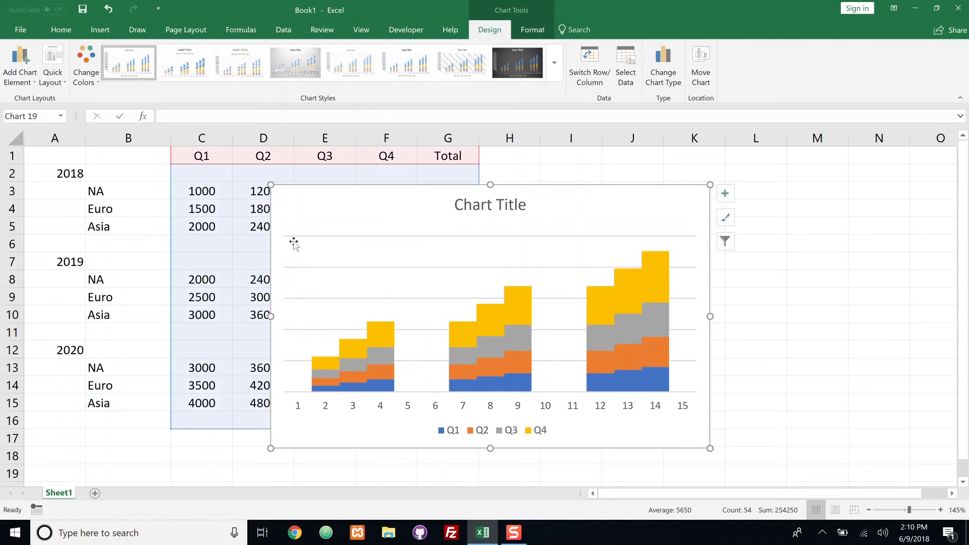
mouse_move(654, 283)
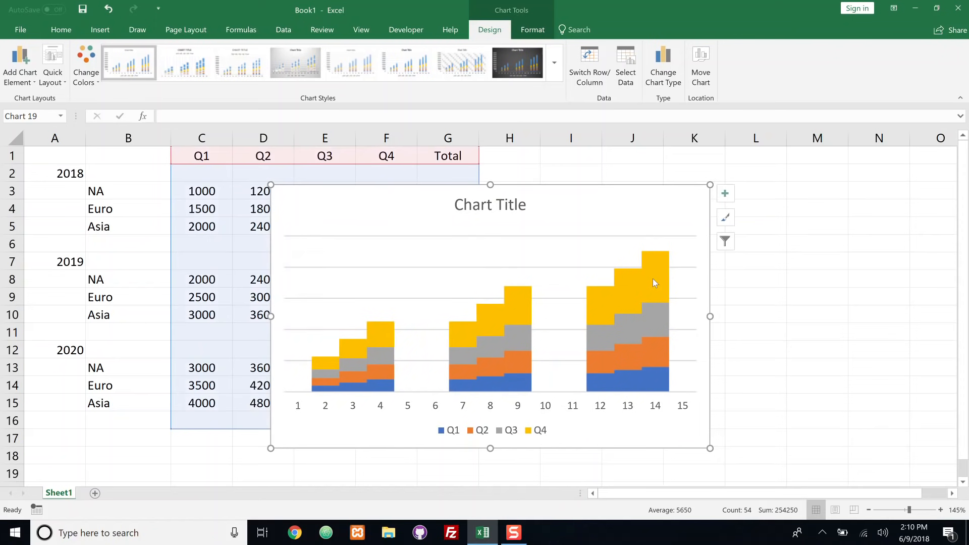
left_click(654, 282)
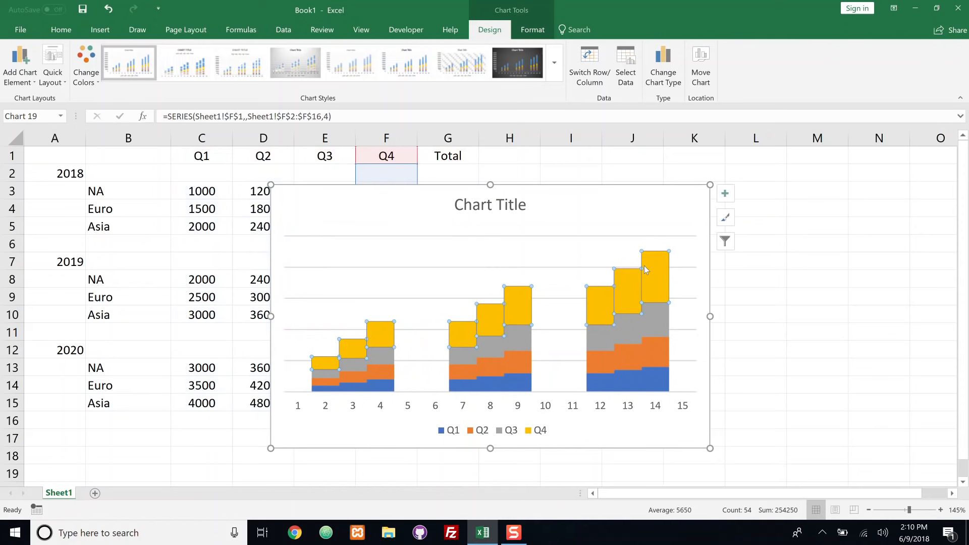
Give the quarterly series segments a solid black border under Fill & Line.
right_click(642, 270)
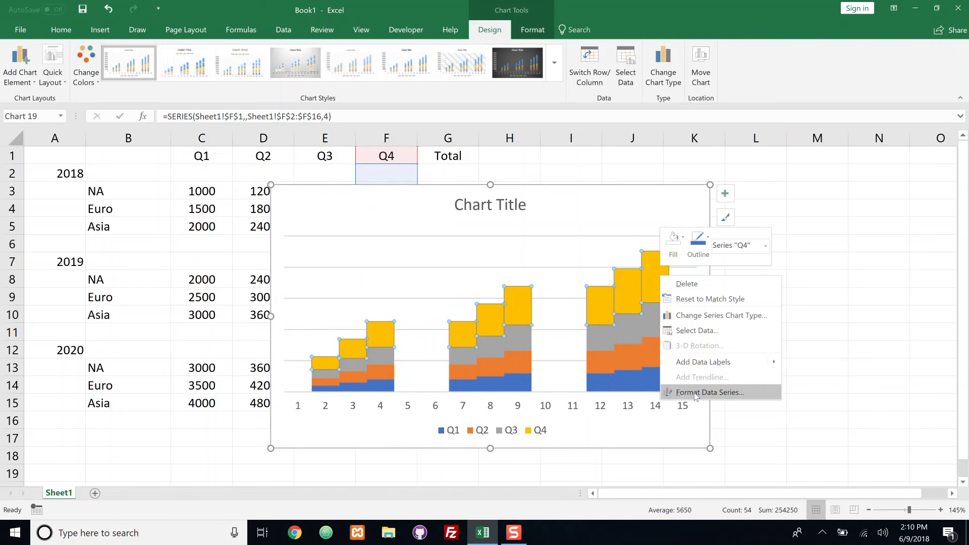
left_click(709, 392)
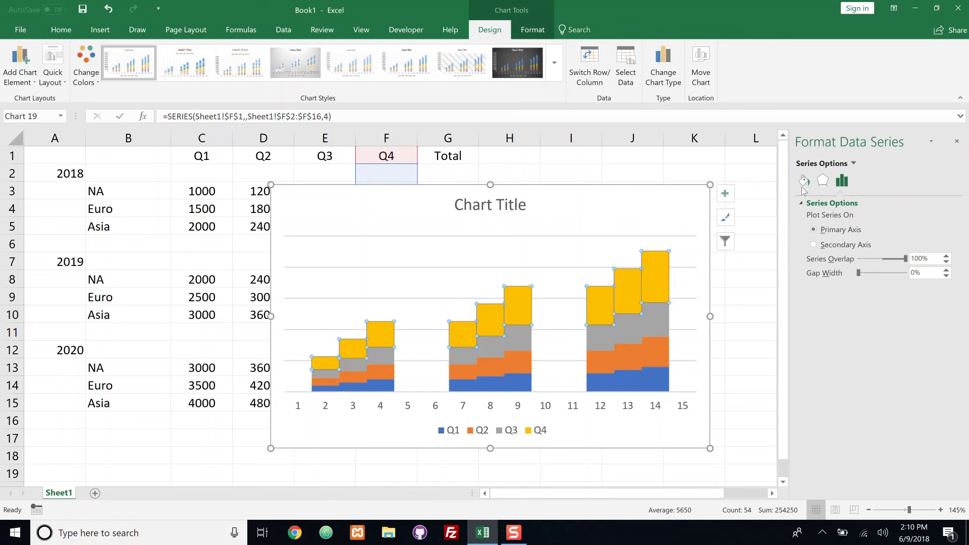
left_click(804, 182)
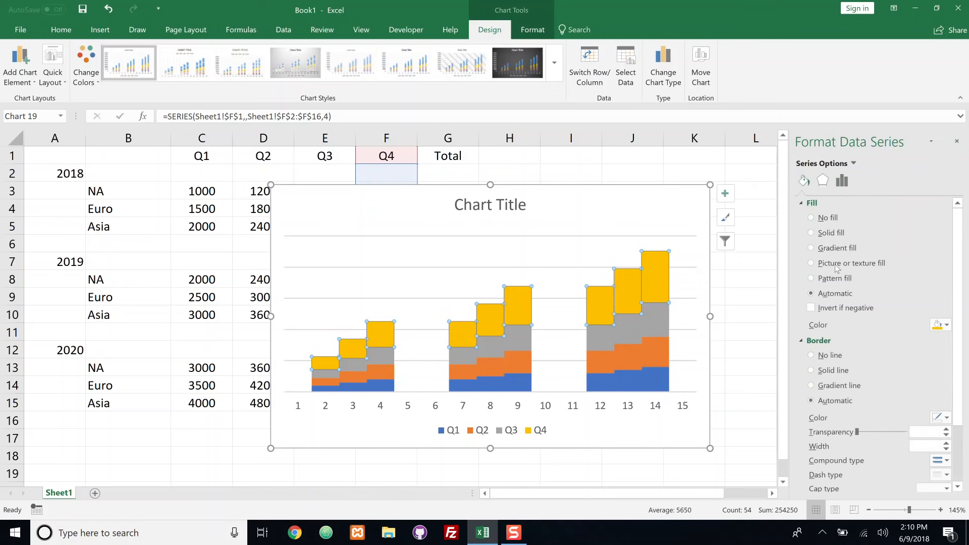
scroll("down", 3)
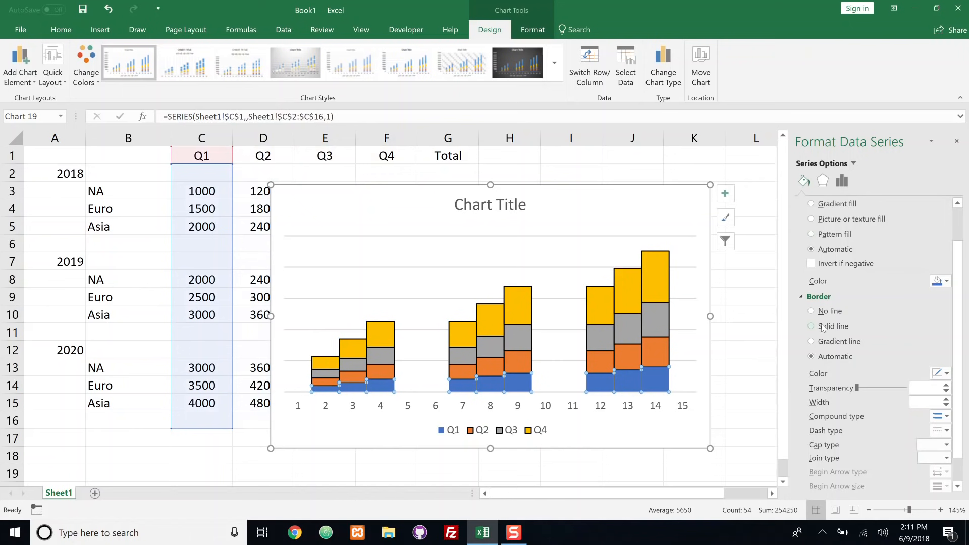
left_click(812, 325)
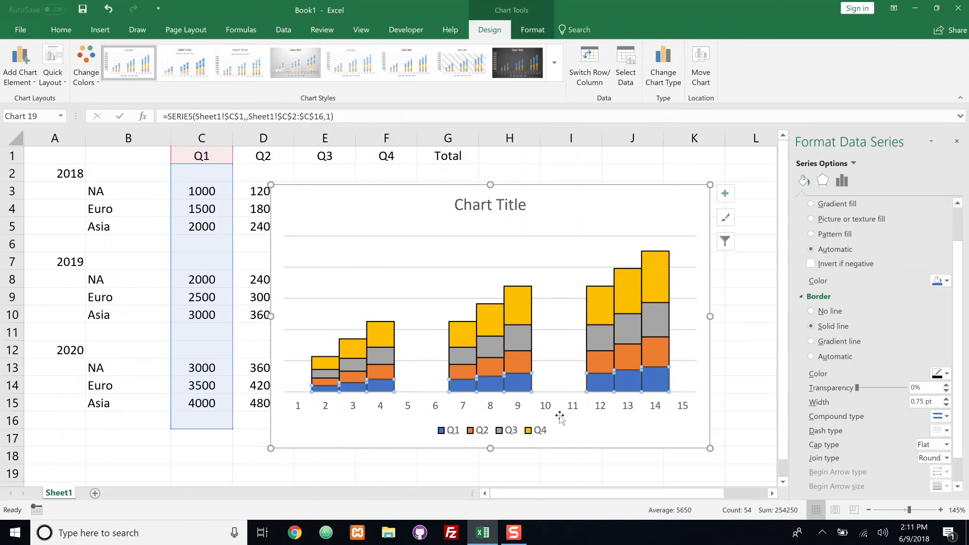
mouse_move(954, 153)
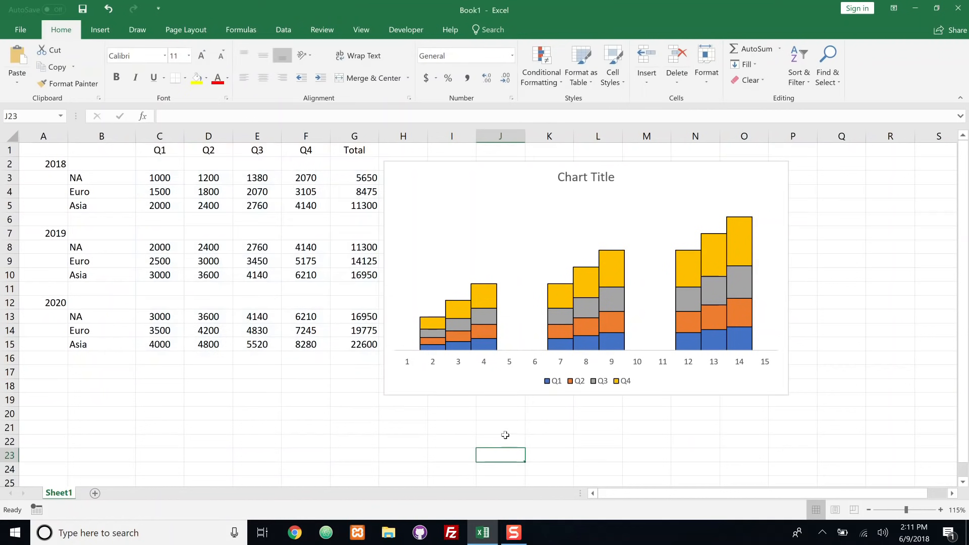
Select the stacked column chart to show the Chart Tools tabs.
left_click(586, 279)
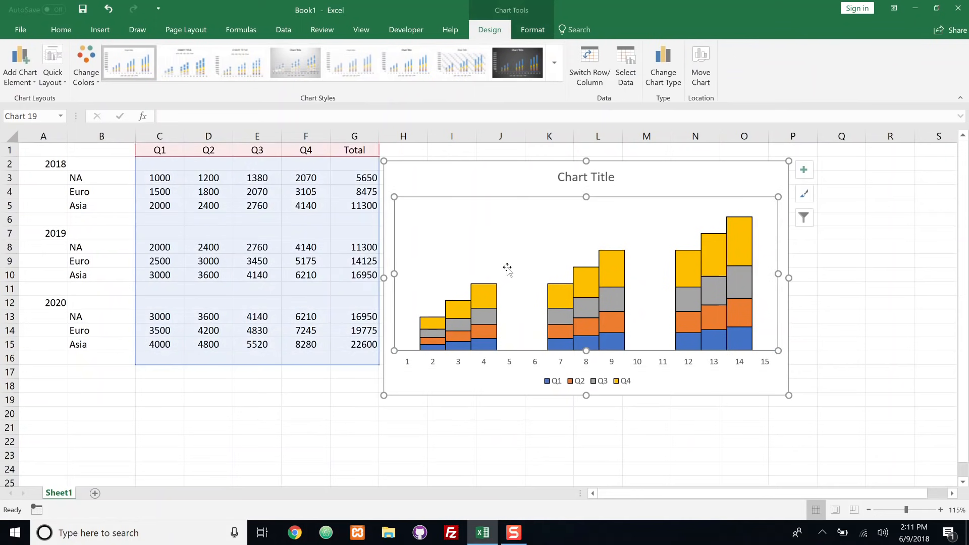
Open Select Data and edit the Horizontal (Category) Axis Labels.
right_click(507, 269)
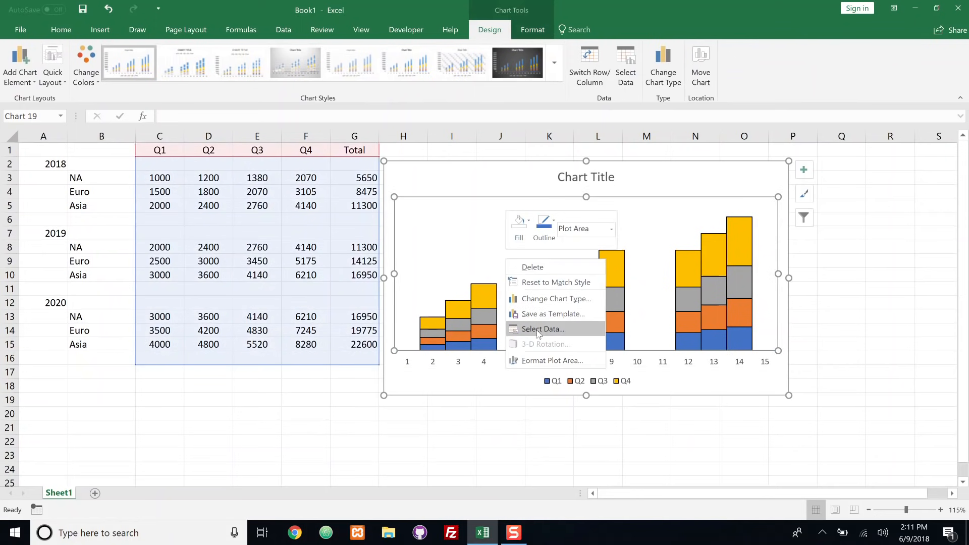
left_click(542, 329)
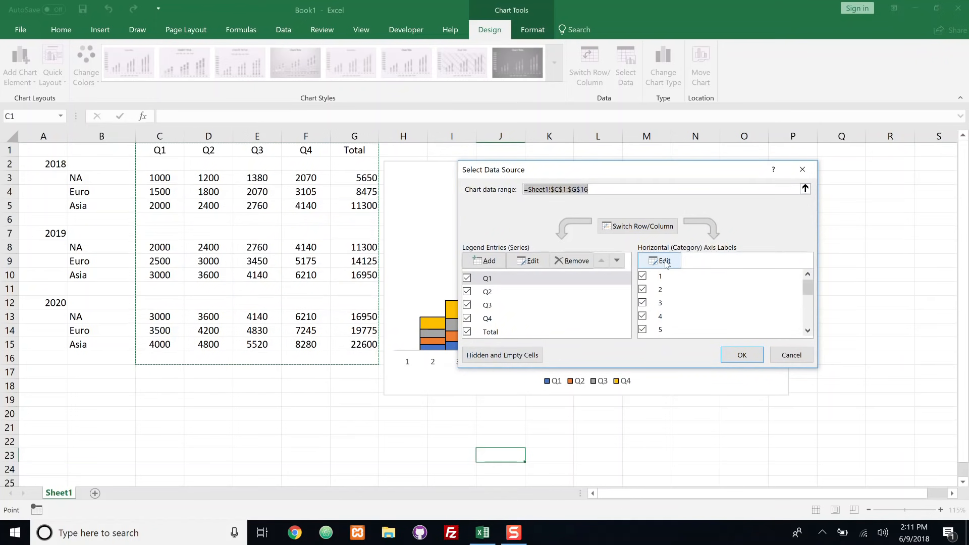
left_click(660, 261)
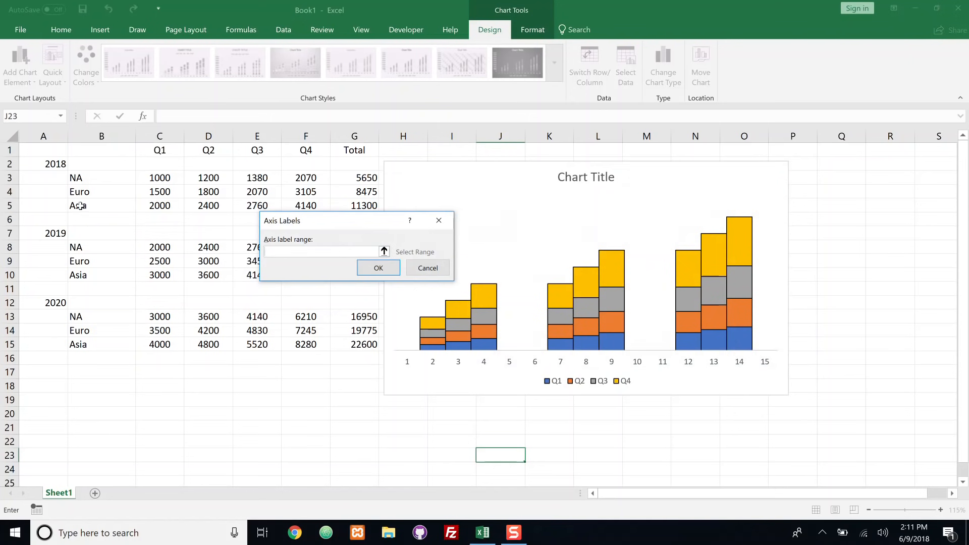
Use A2:B16 as the category axis label range and confirm with OK.
left_click(43, 163)
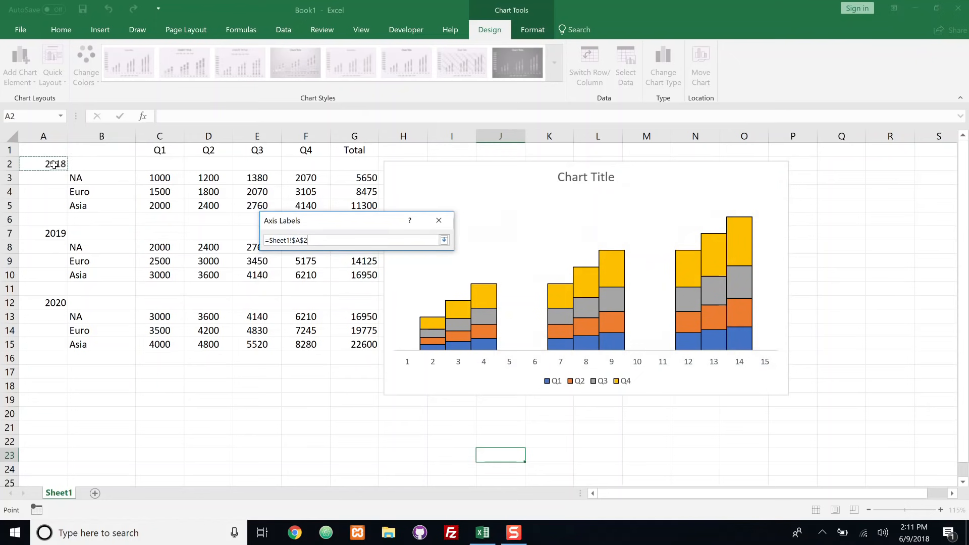
left_click_drag(53, 163, 96, 307)
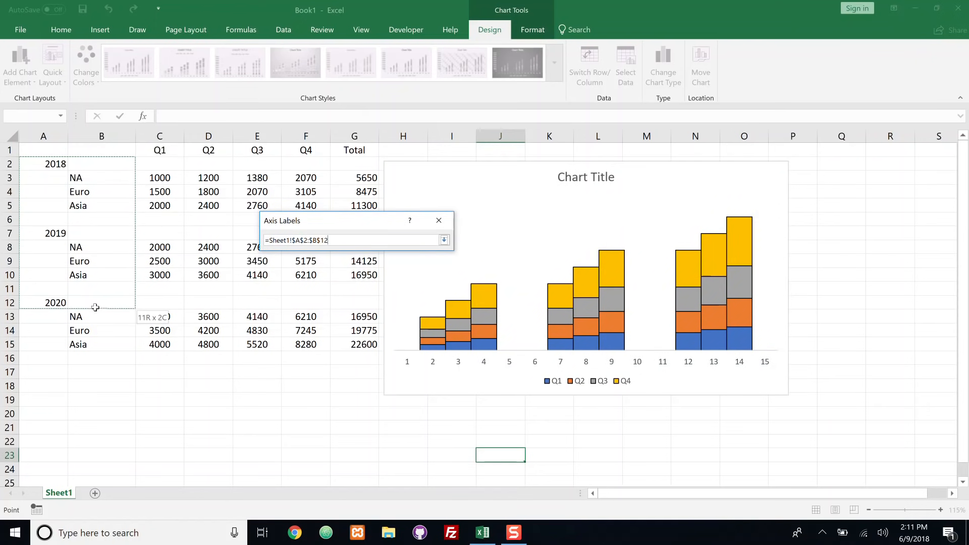
left_click_drag(94, 307, 91, 360)
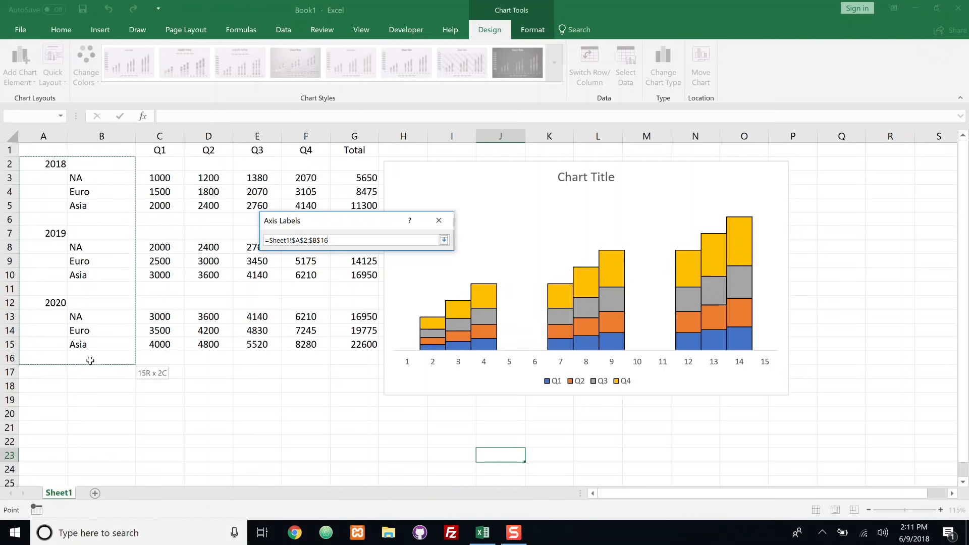
left_click(445, 239)
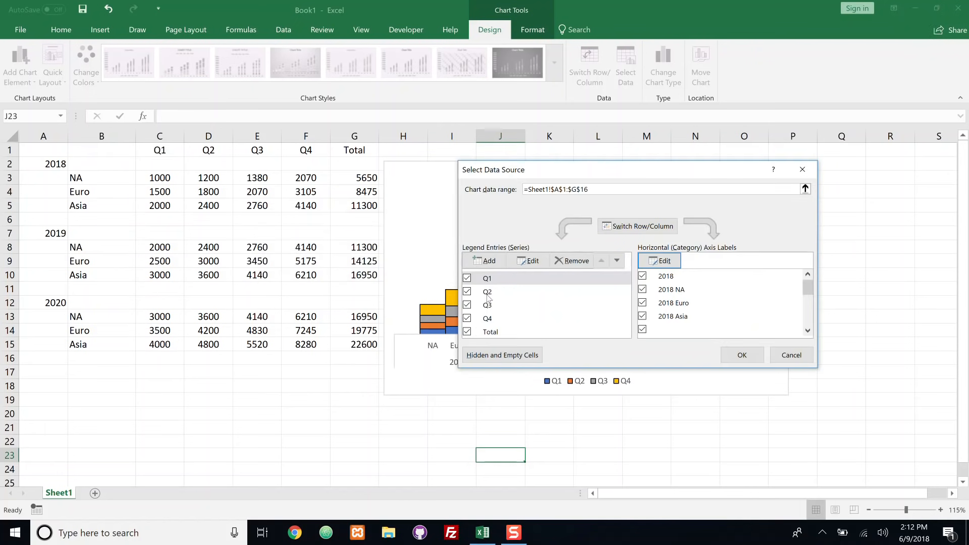
Apply the year-grouped region data source and widen the chart to column Q.
left_click(741, 355)
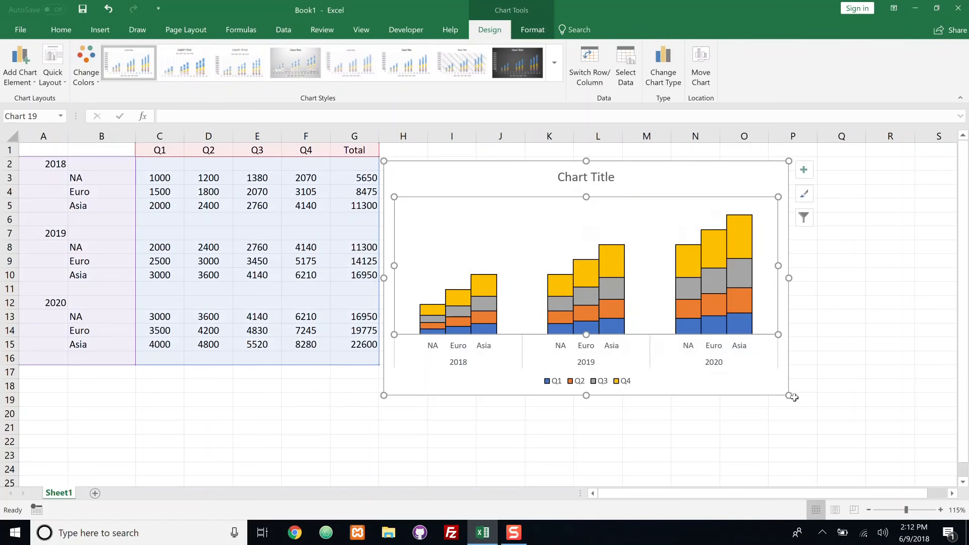
left_click_drag(793, 397, 856, 413)
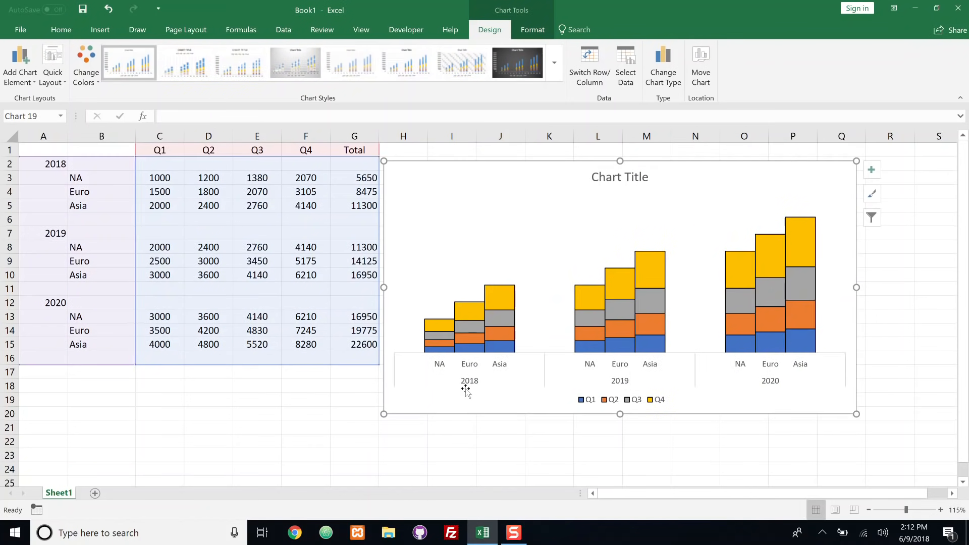
mouse_move(440, 368)
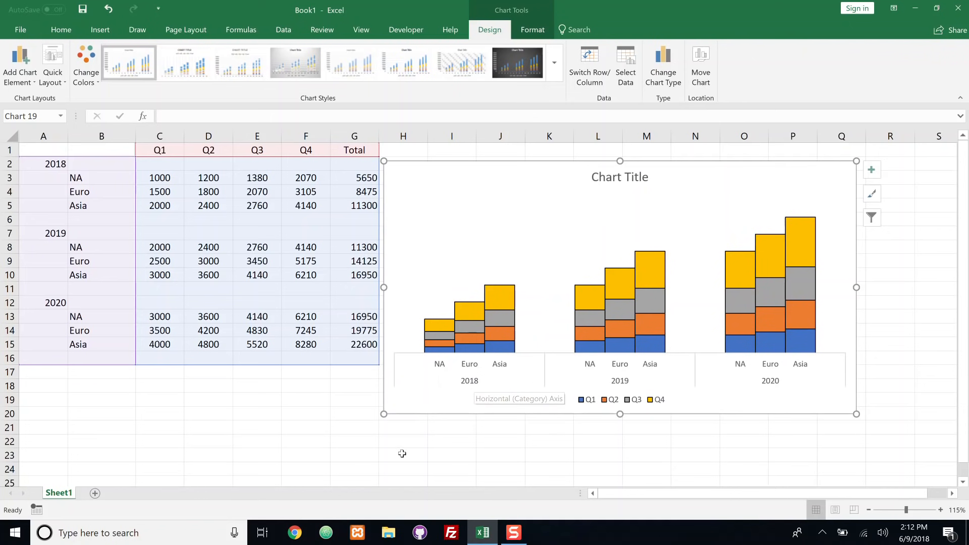
mouse_move(446, 391)
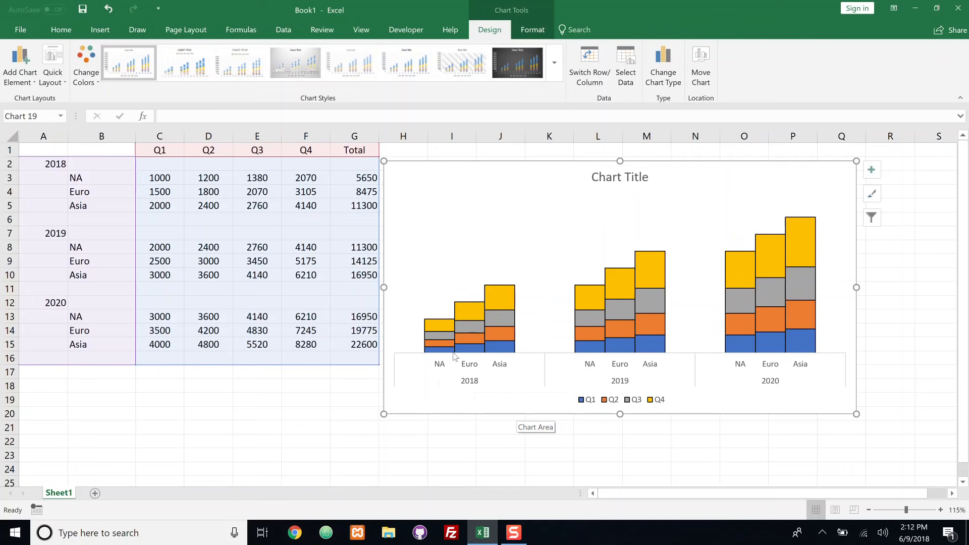
Add data labels to the Total series, showing values like 5650, 11300 and 16950.
left_click(440, 321)
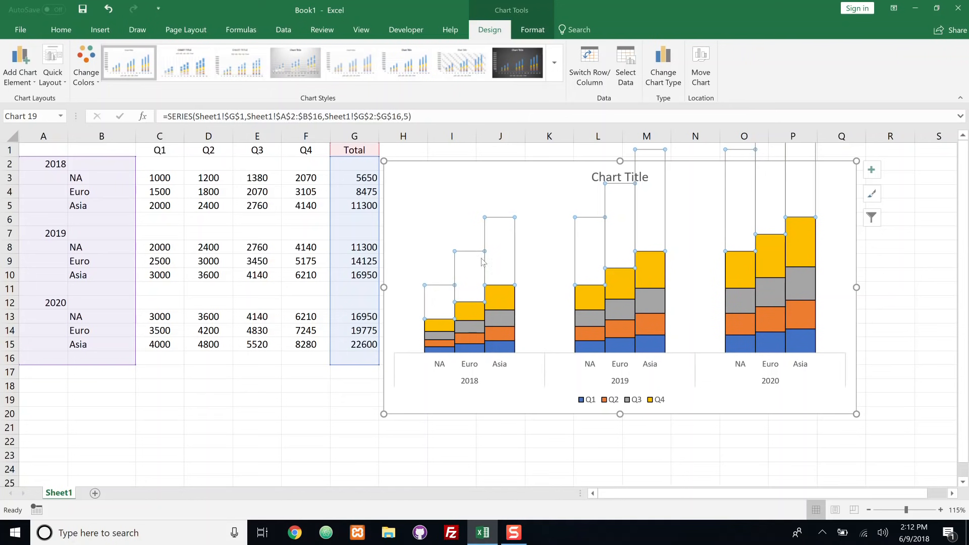
mouse_move(434, 303)
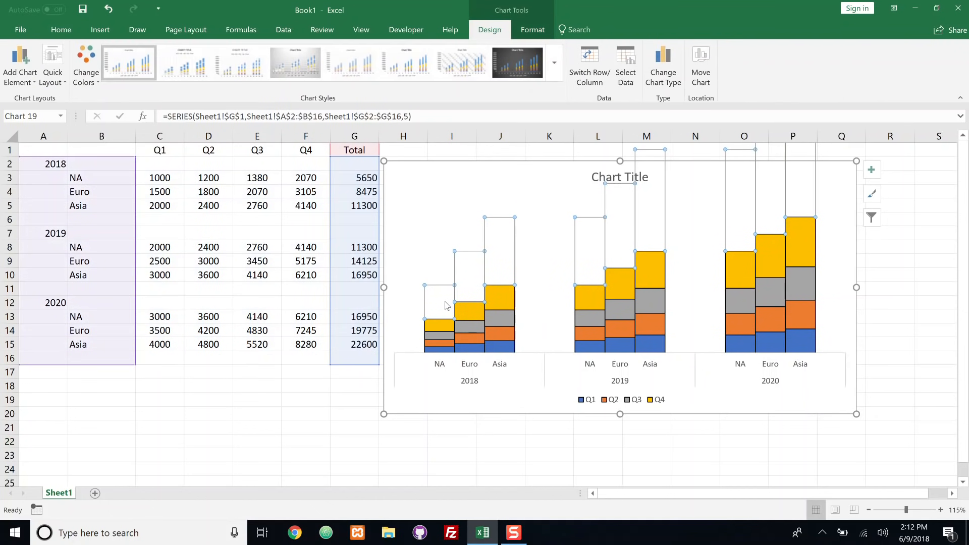
right_click(467, 309)
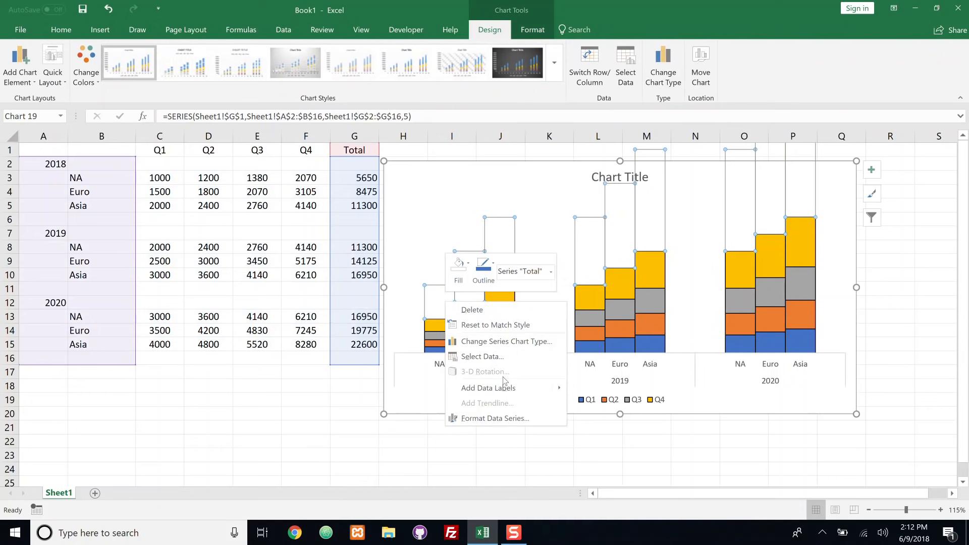
left_click(487, 388)
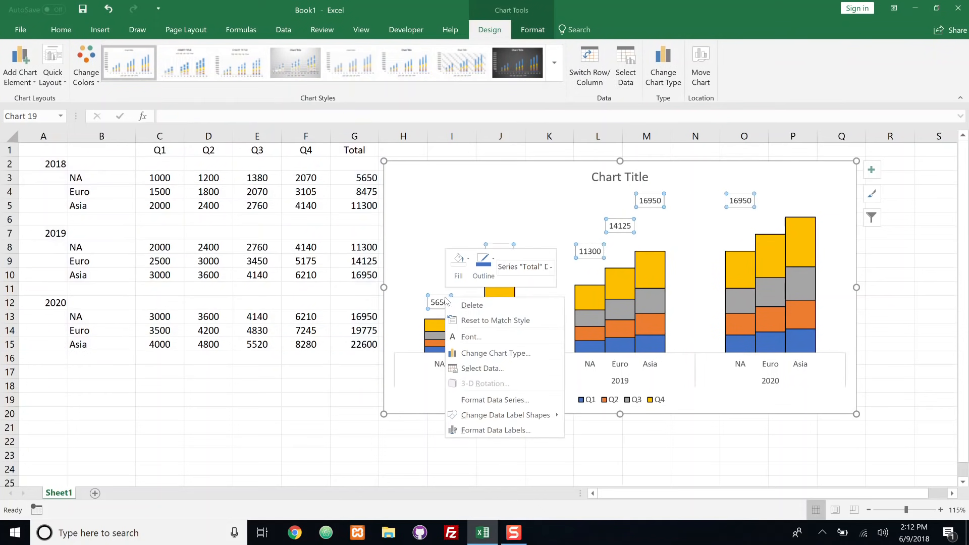
mouse_move(494, 430)
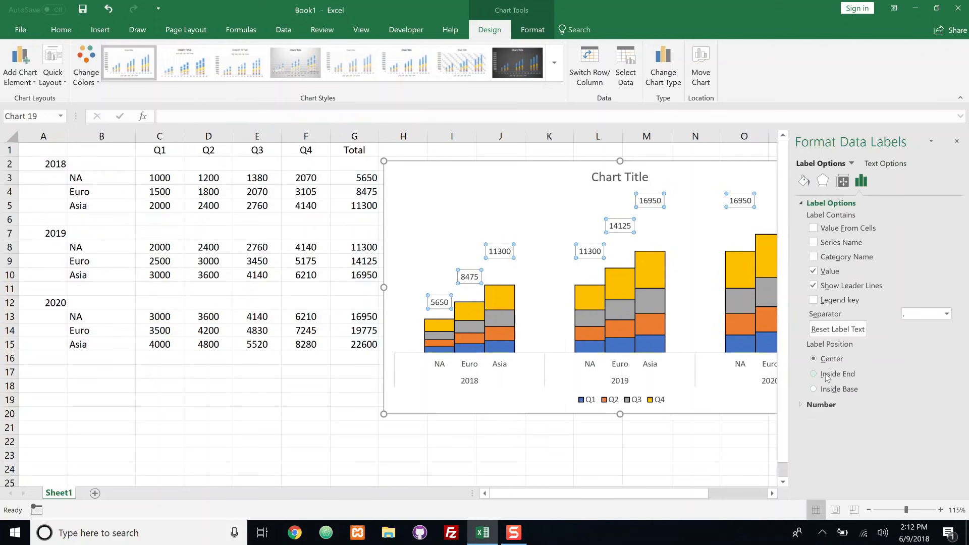
Place Total labels at Inside Base, formatted as Number with 0 decimals and 1000 separator.
left_click(813, 389)
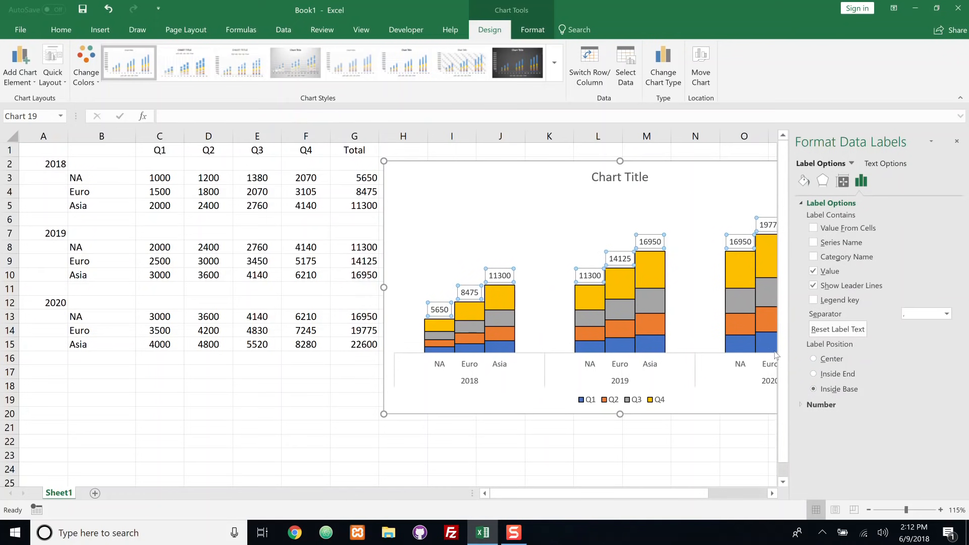
left_click(802, 404)
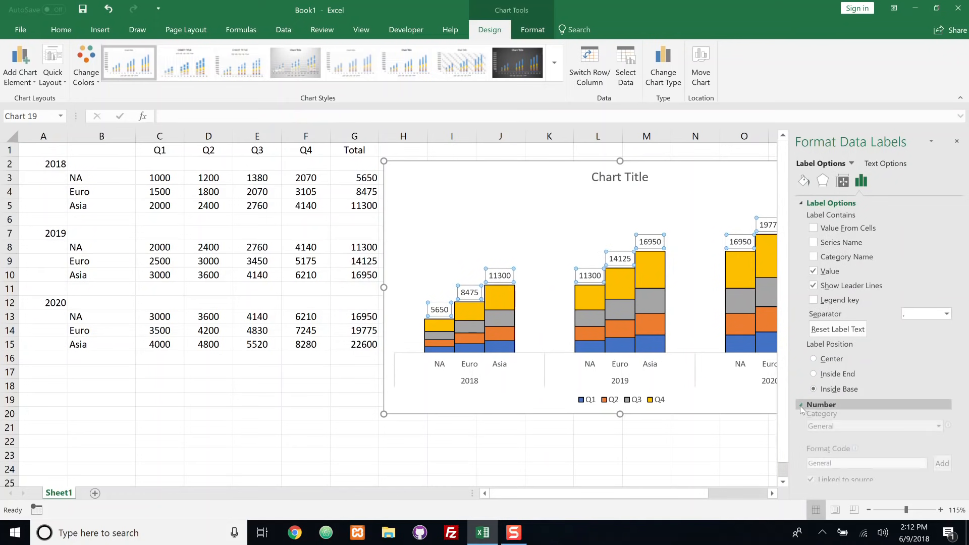
left_click(821, 404)
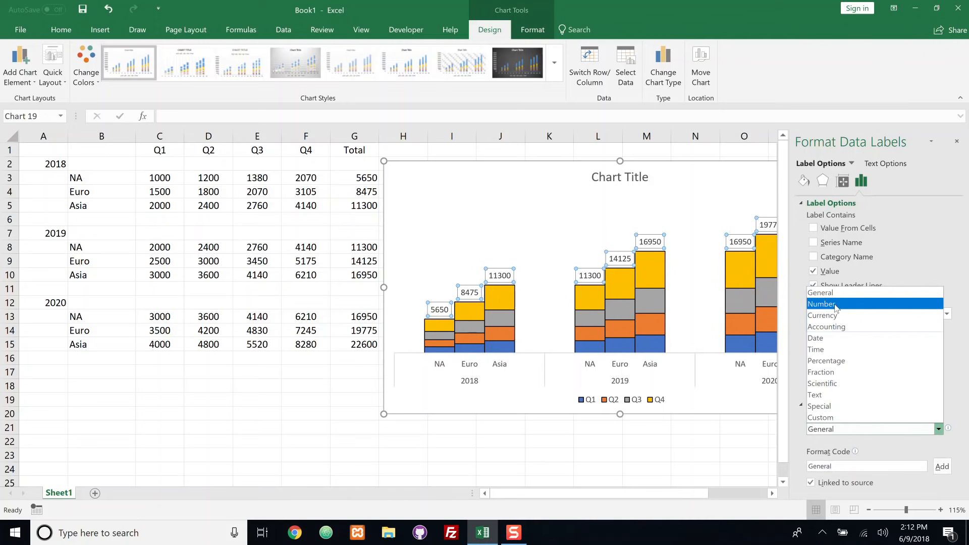
left_click(823, 303)
type("0")
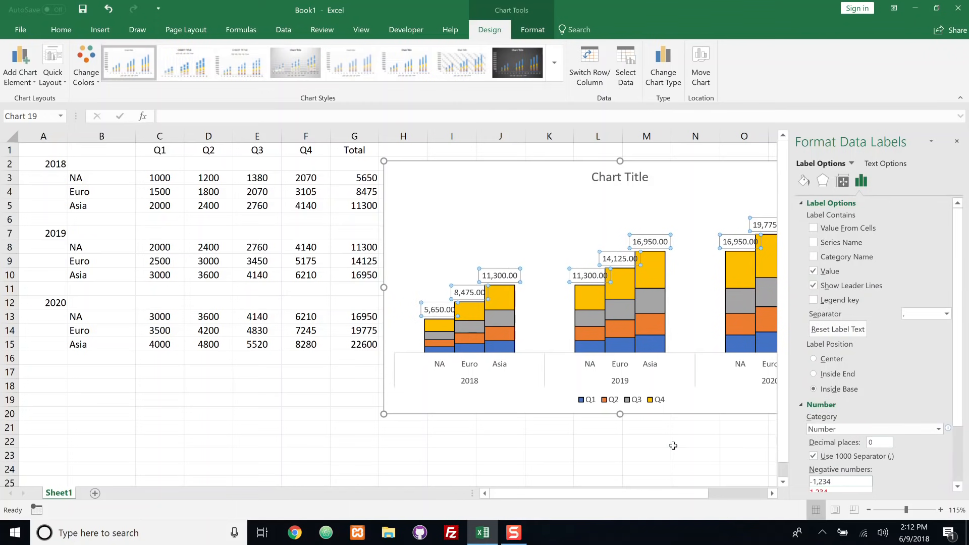
left_click(695, 440)
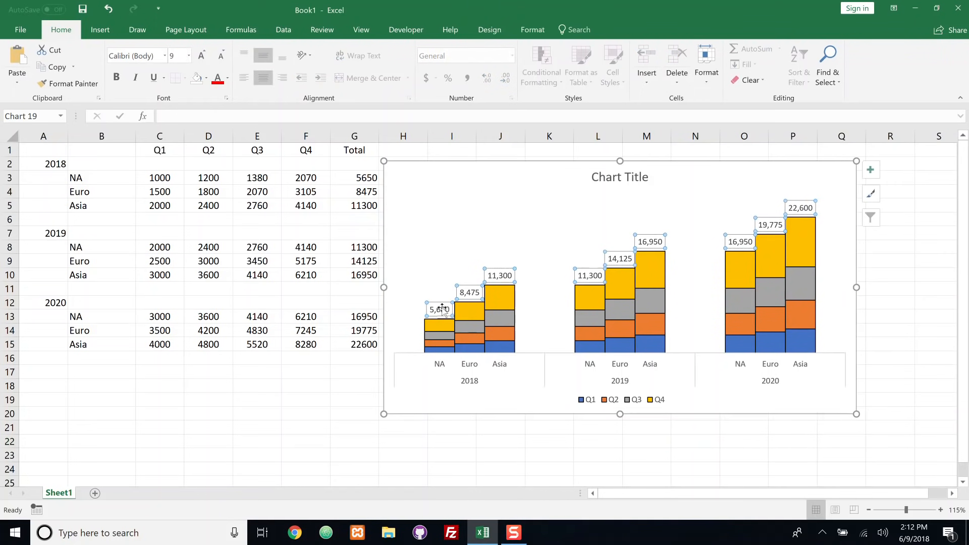
mouse_move(537, 275)
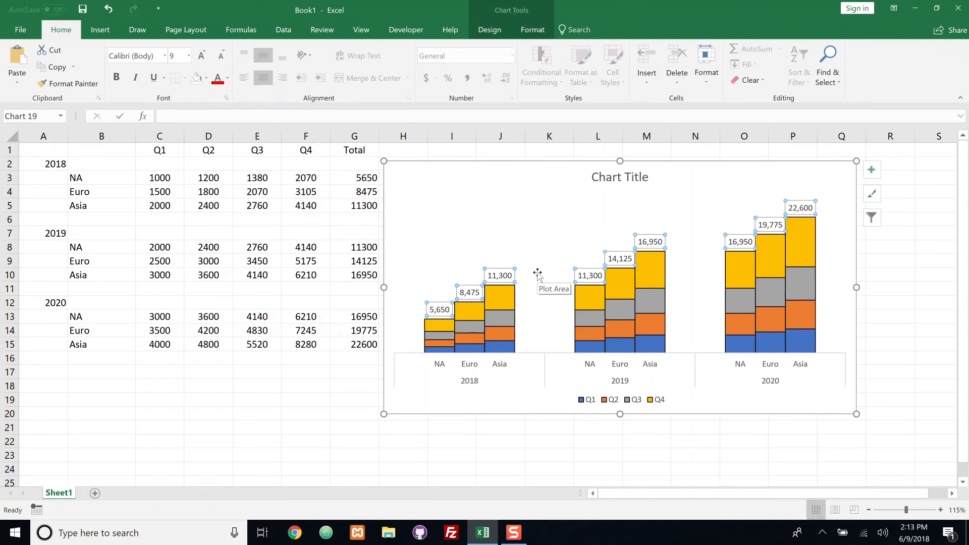
mouse_move(571, 193)
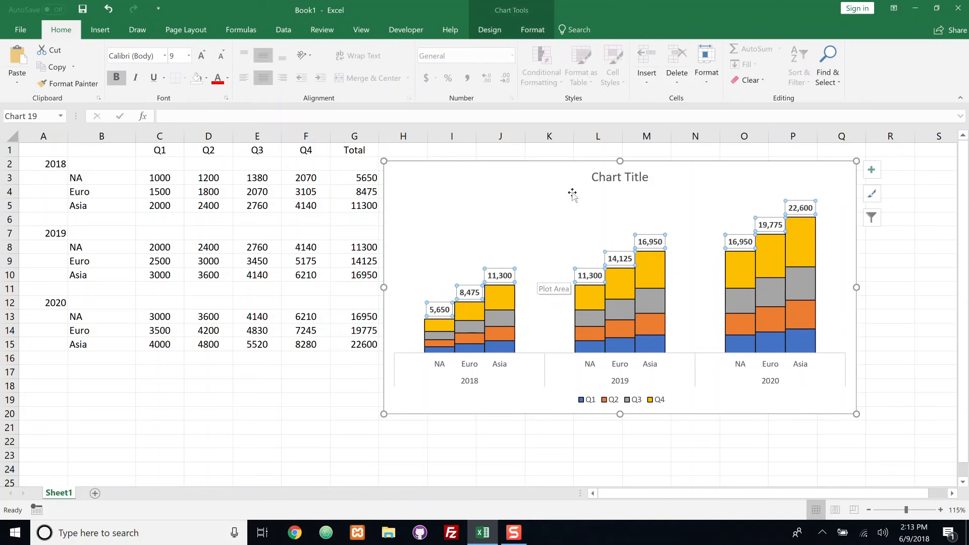
Deselect the chart to review the bold, comma-formatted totals like 22,600.
left_click(548, 441)
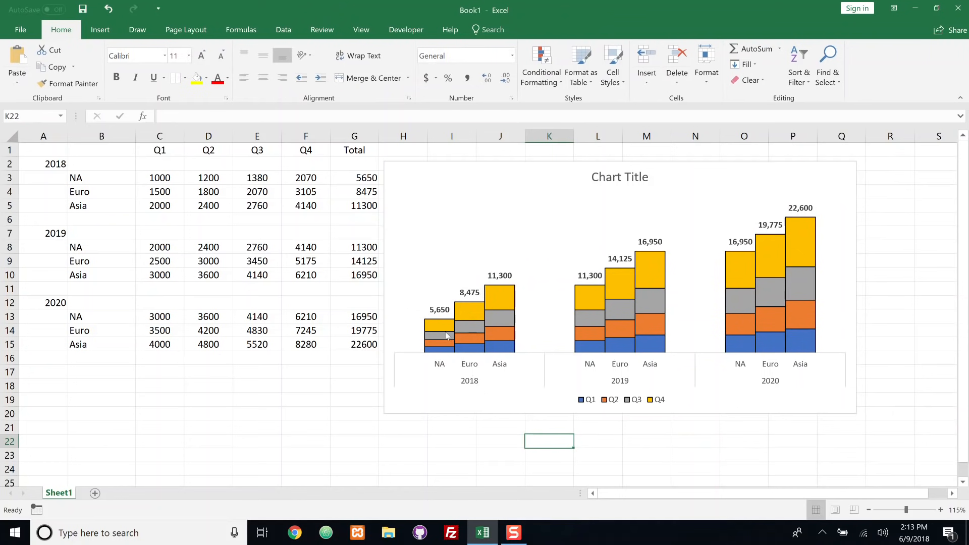
mouse_move(441, 324)
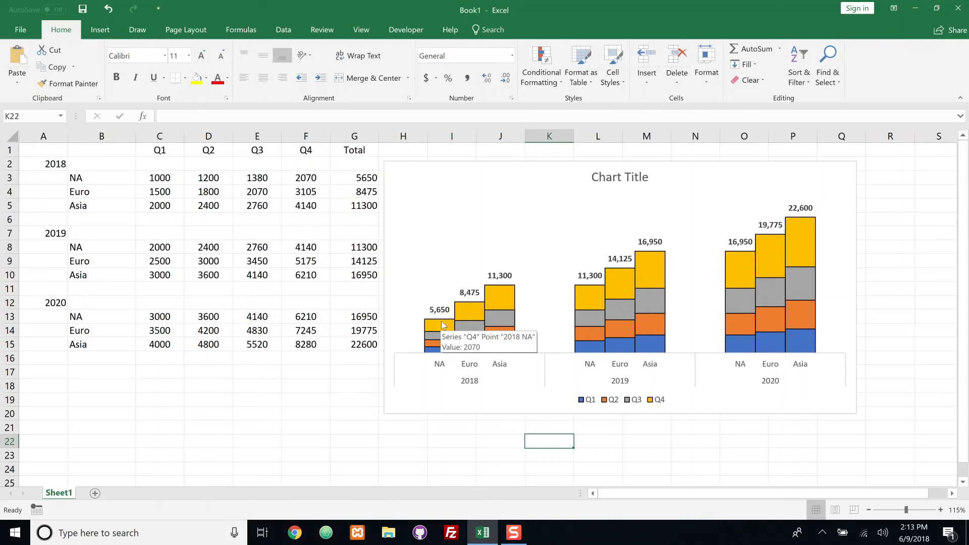
Add data labels to the Q4, Q3, Q2 and Q1 series segments.
left_click(441, 326)
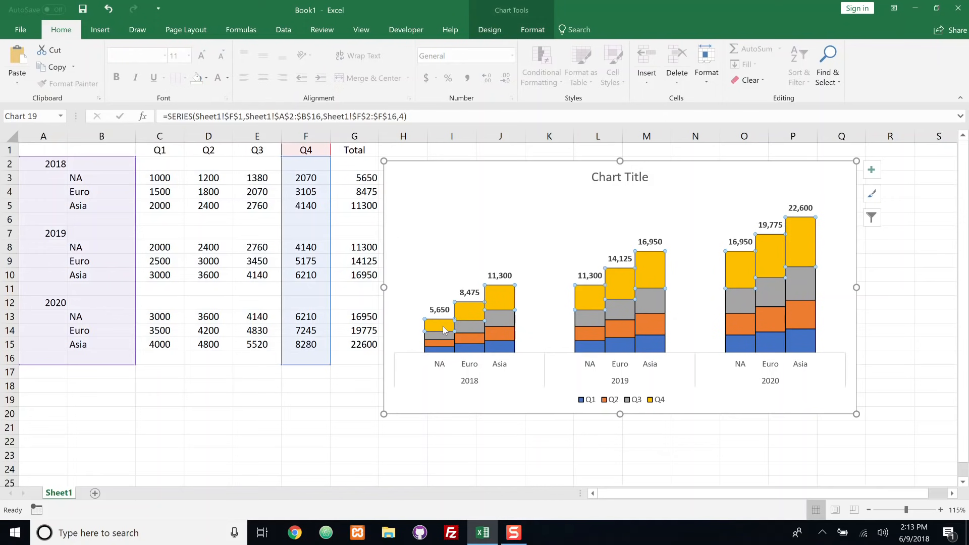
right_click(442, 329)
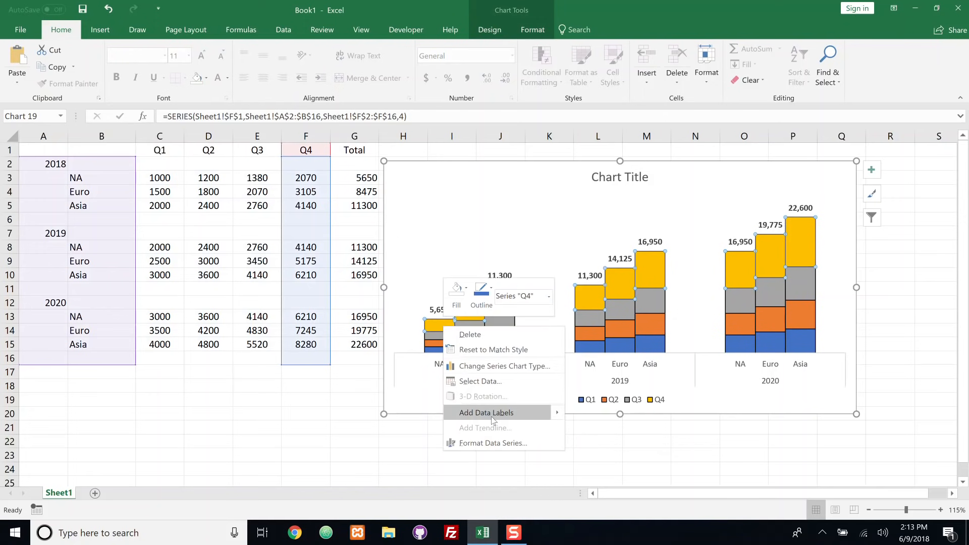
left_click(487, 412)
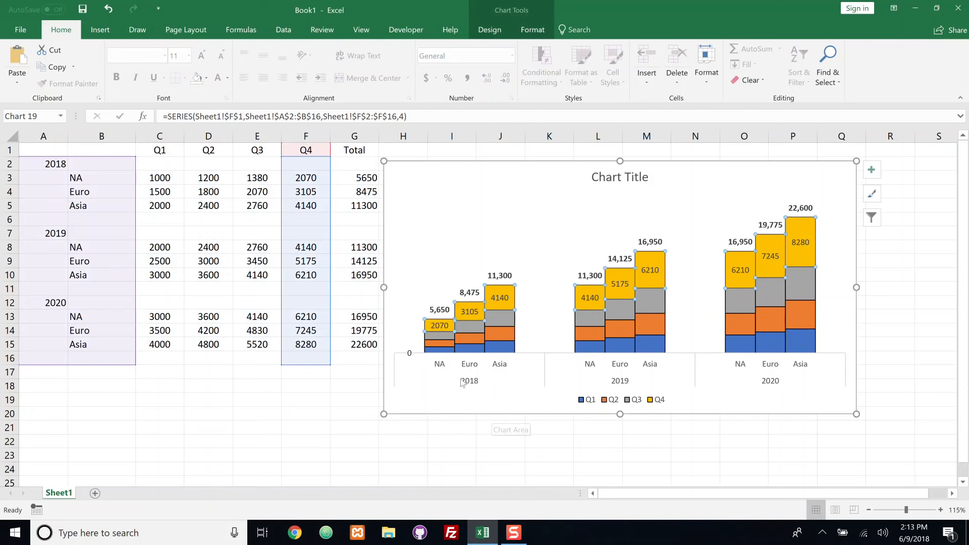
right_click(469, 311)
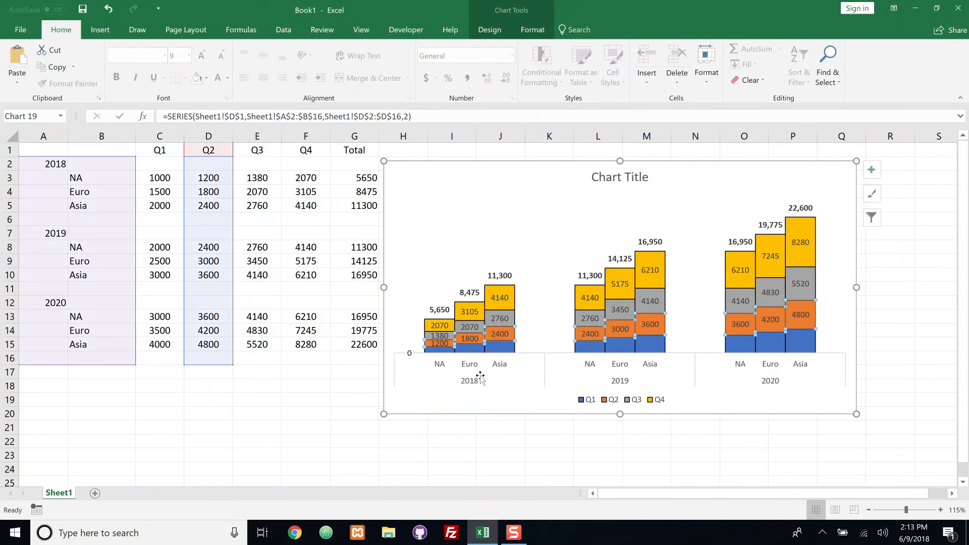
right_click(440, 343)
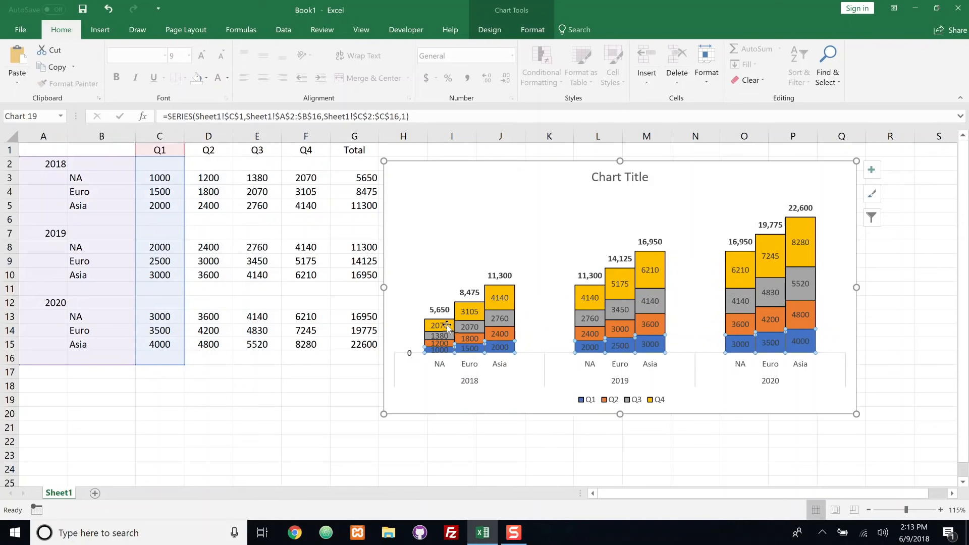
Format the Q4 segment labels as Number with 0 decimal places.
left_click(438, 326)
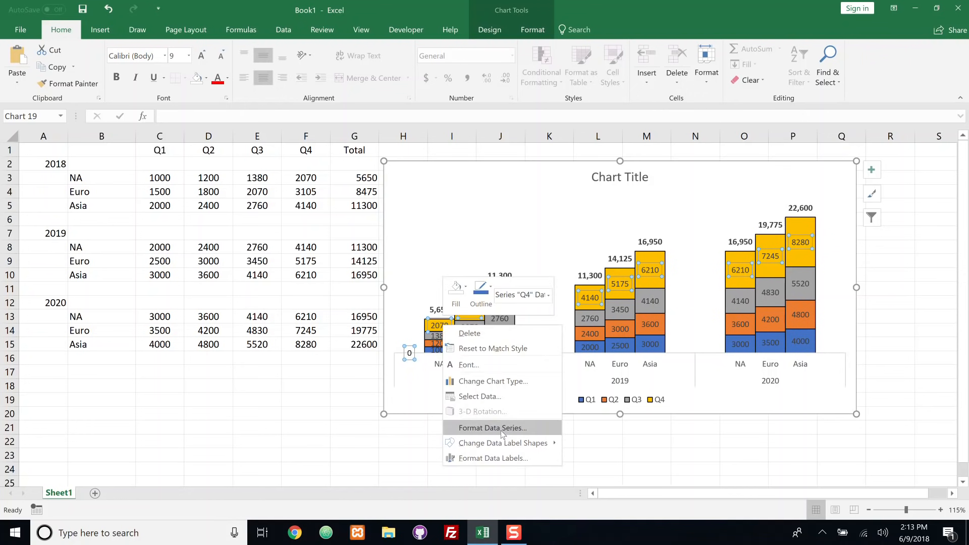
left_click(492, 458)
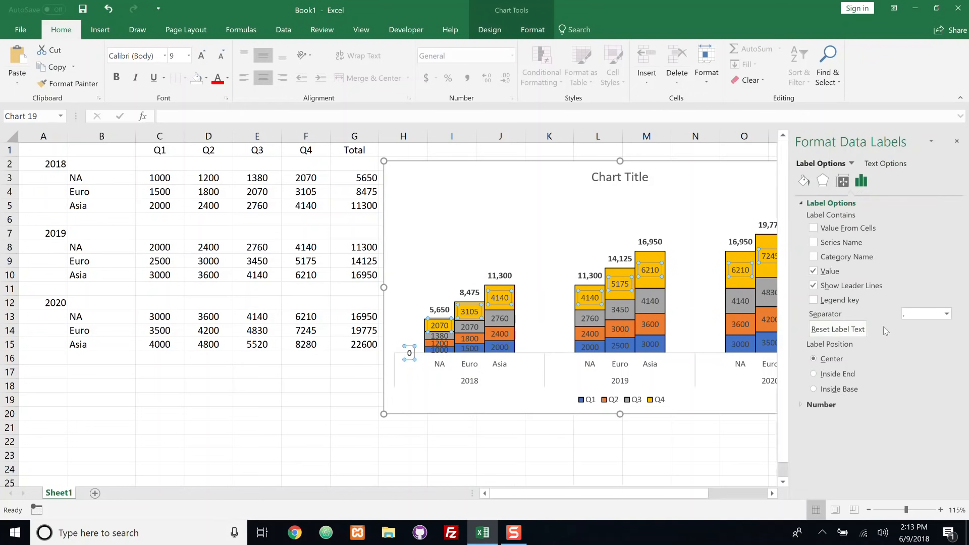
left_click(821, 405)
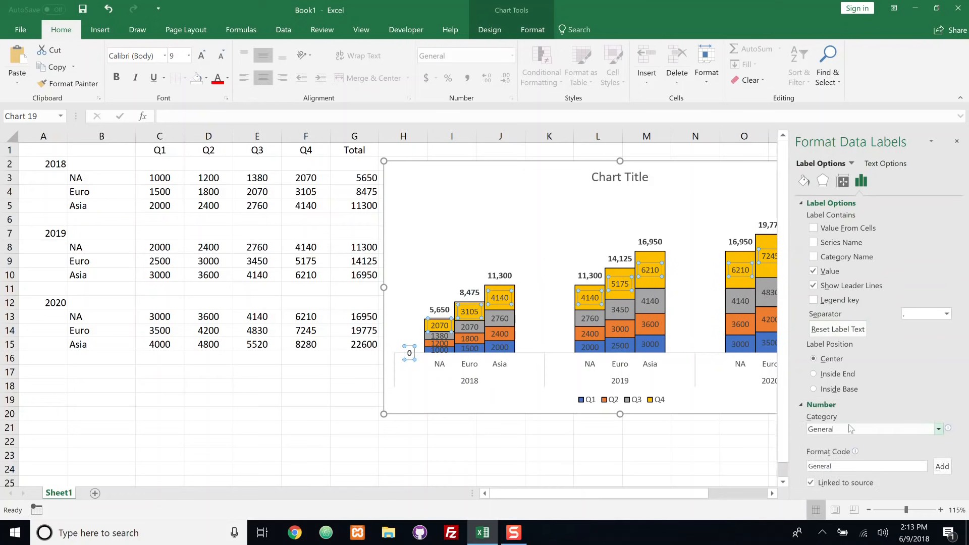
left_click(937, 429)
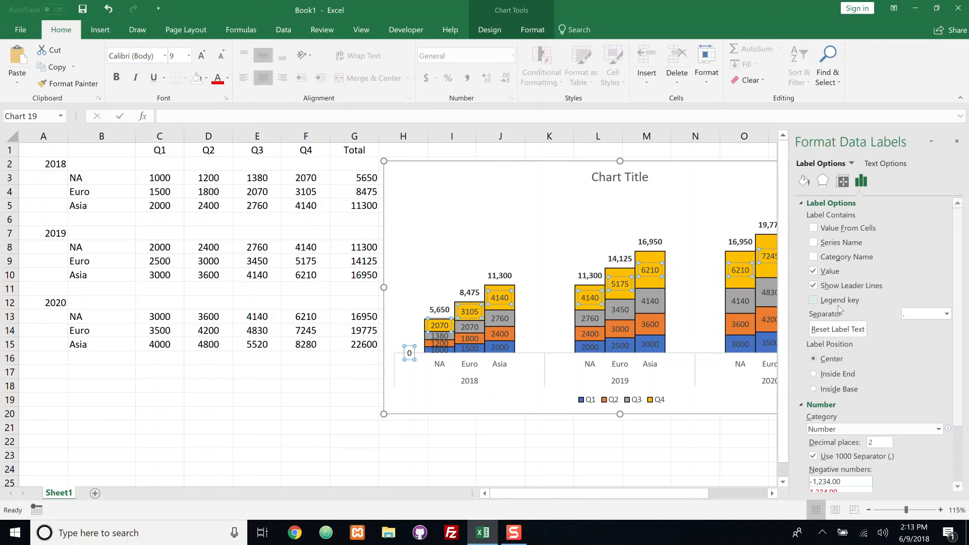
type("0")
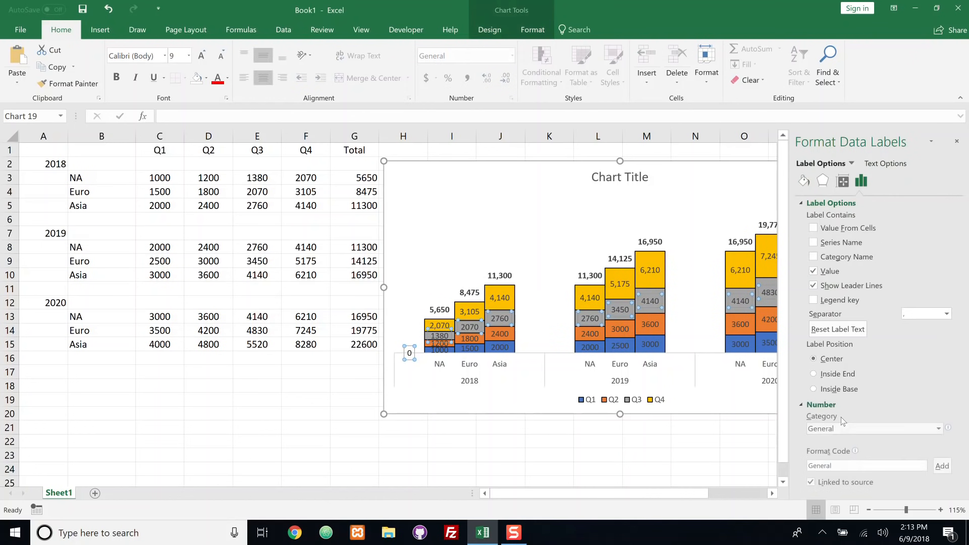
Give the Q3, Q2 and Q1 labels Number format with 0 decimals and thousands separators.
left_click(872, 429)
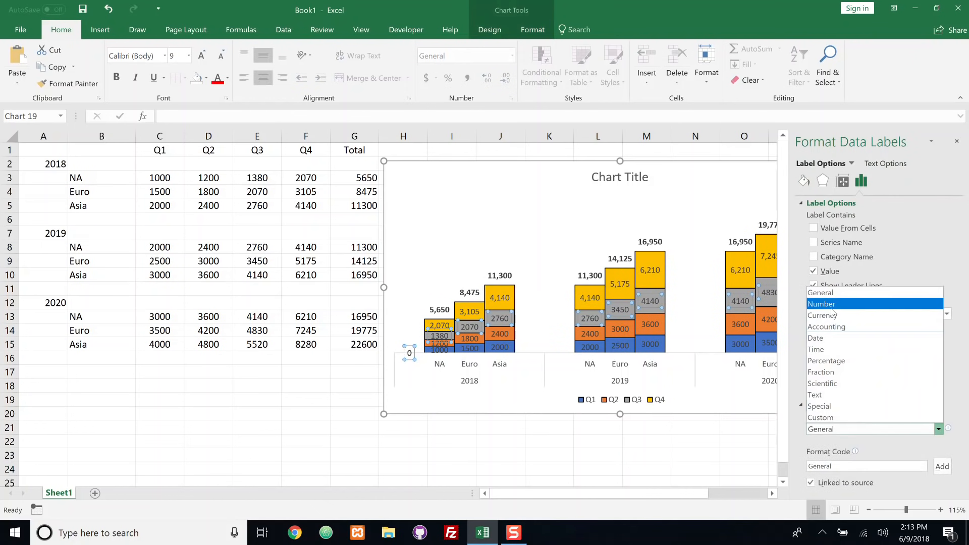
left_click(822, 303)
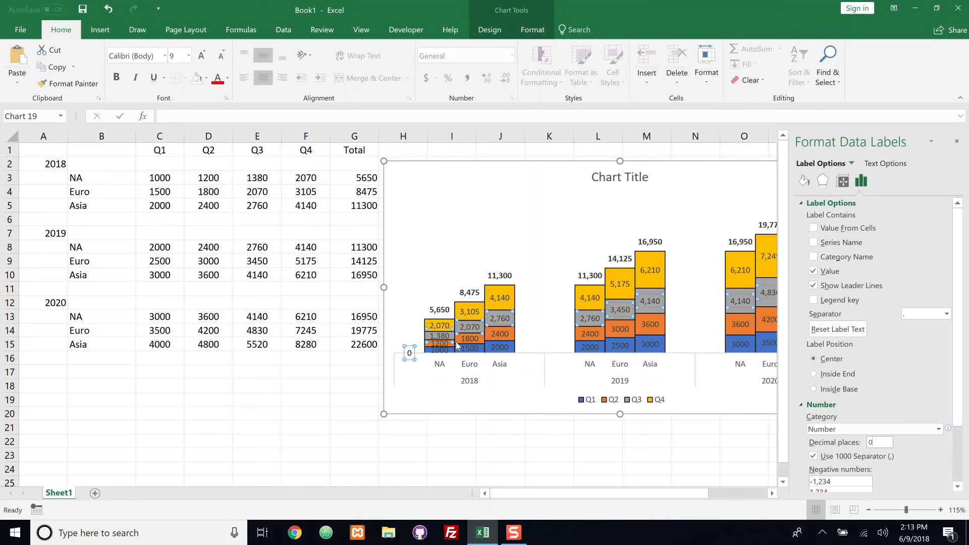
left_click(936, 429)
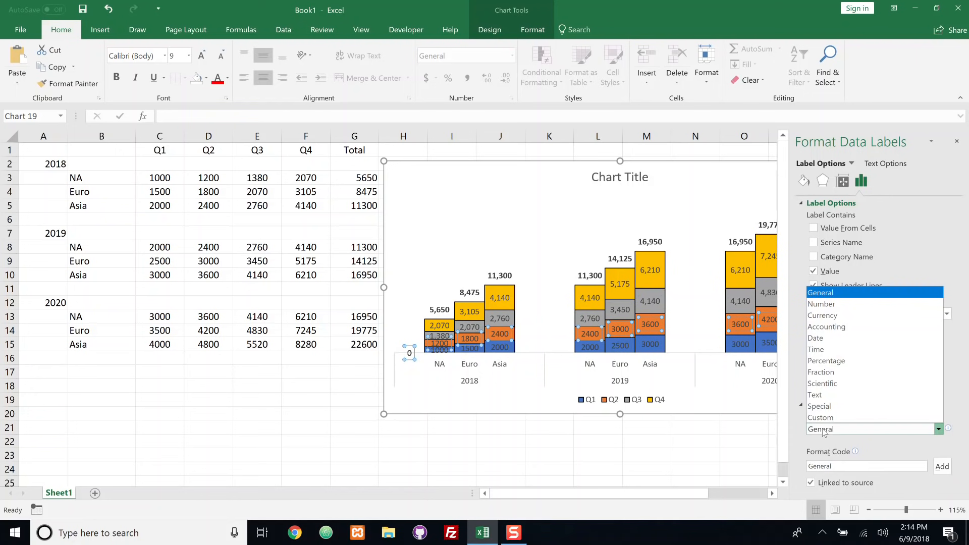
left_click(821, 303)
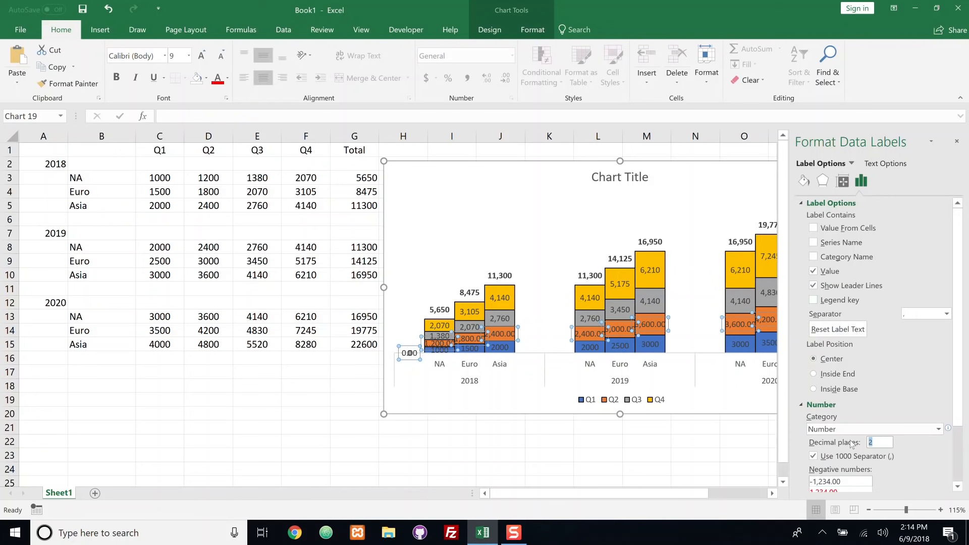
type("0")
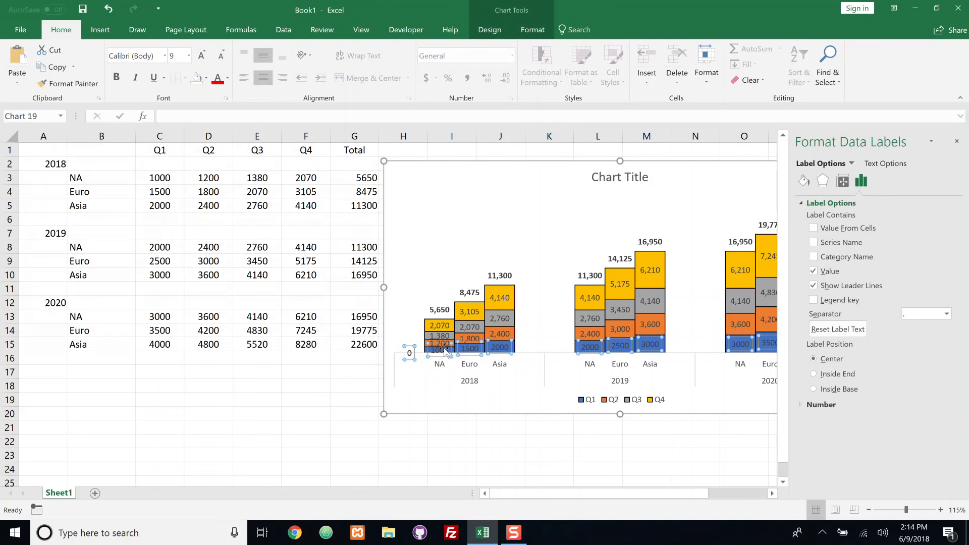
mouse_move(798, 355)
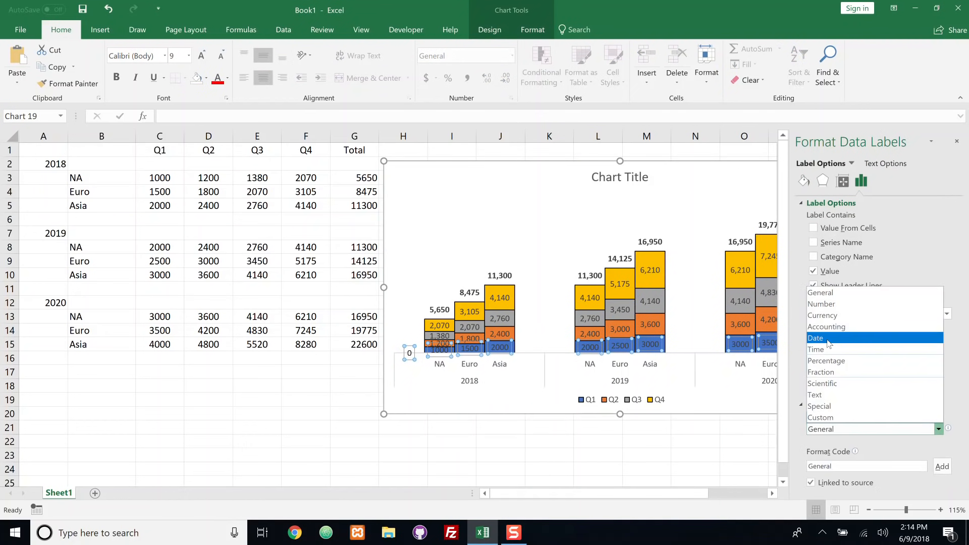
left_click(823, 304)
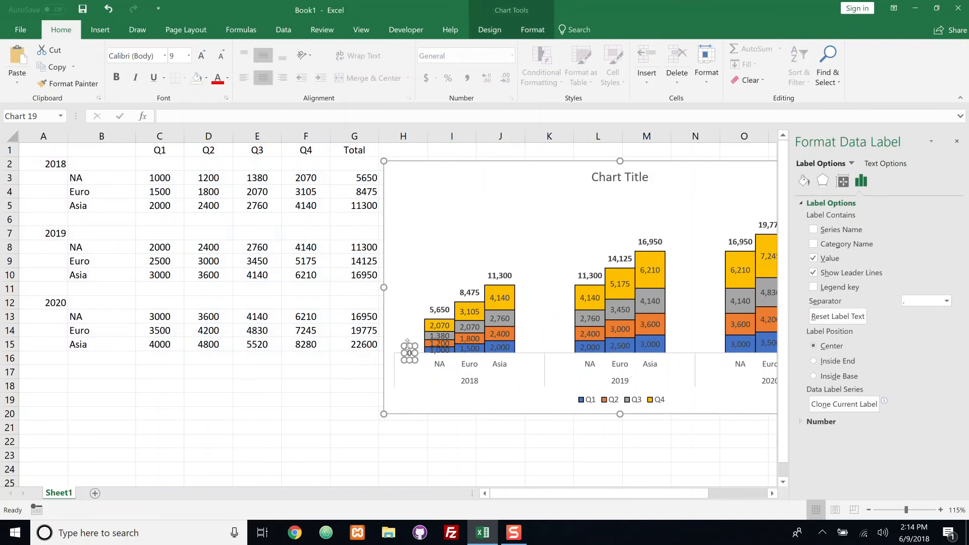
Hide the stray 0 data label at the 2018 stacks and deselect the chart.
right_click(410, 353)
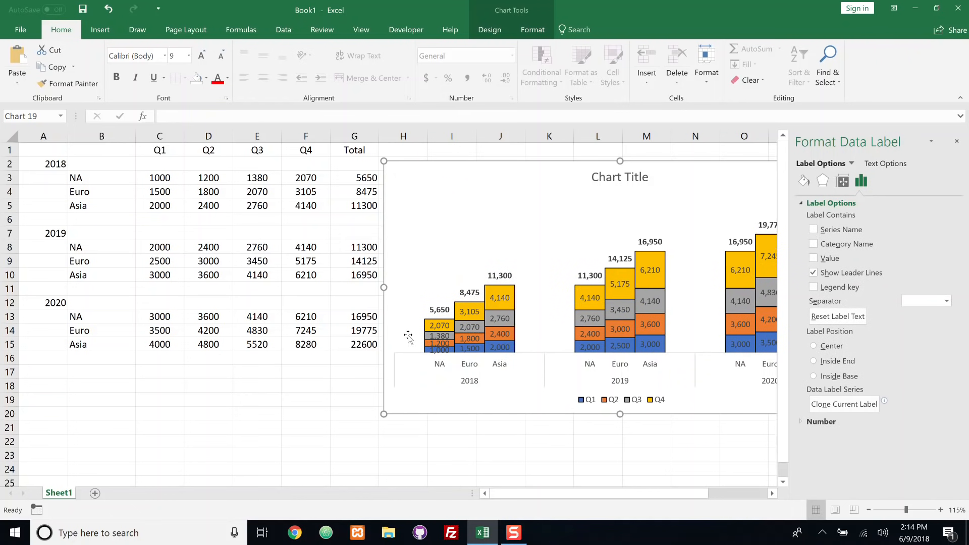
left_click(597, 455)
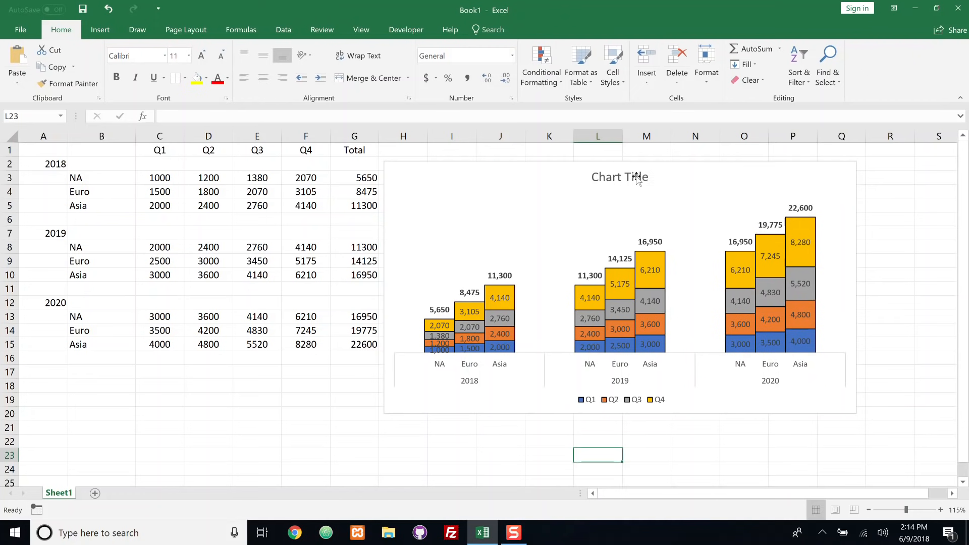
Retitle the chart 'Sales by Region 2018 - 2020'.
left_click(619, 177)
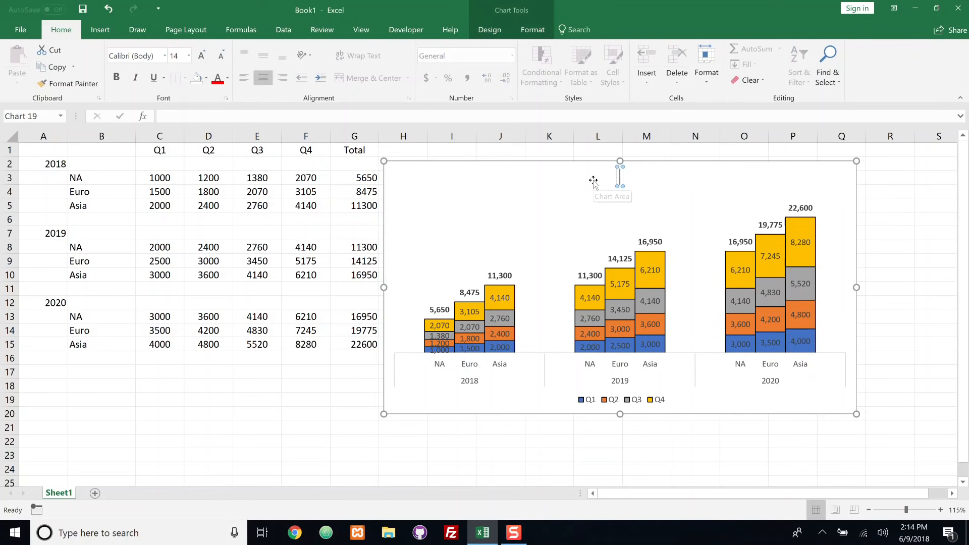
type("Sales by Region 2018 - 2020")
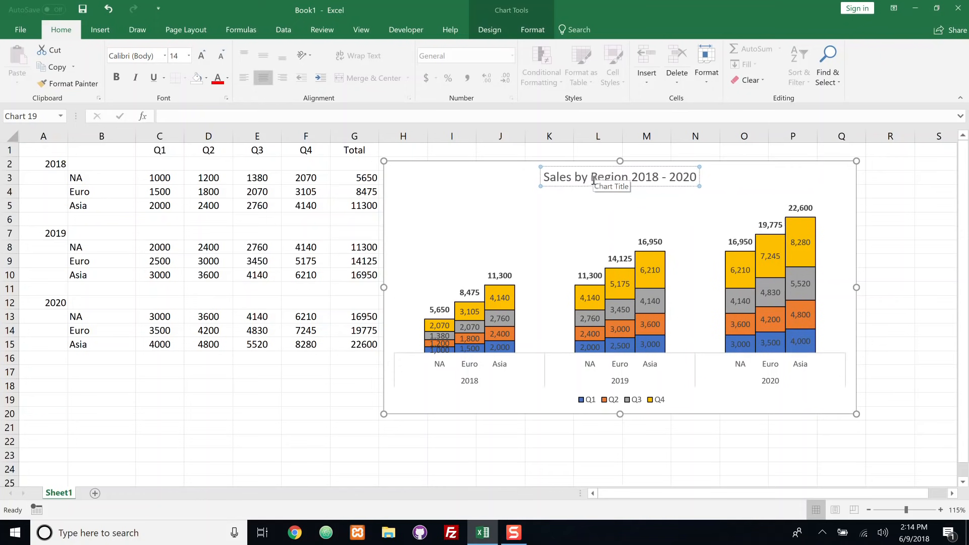
left_click(694, 455)
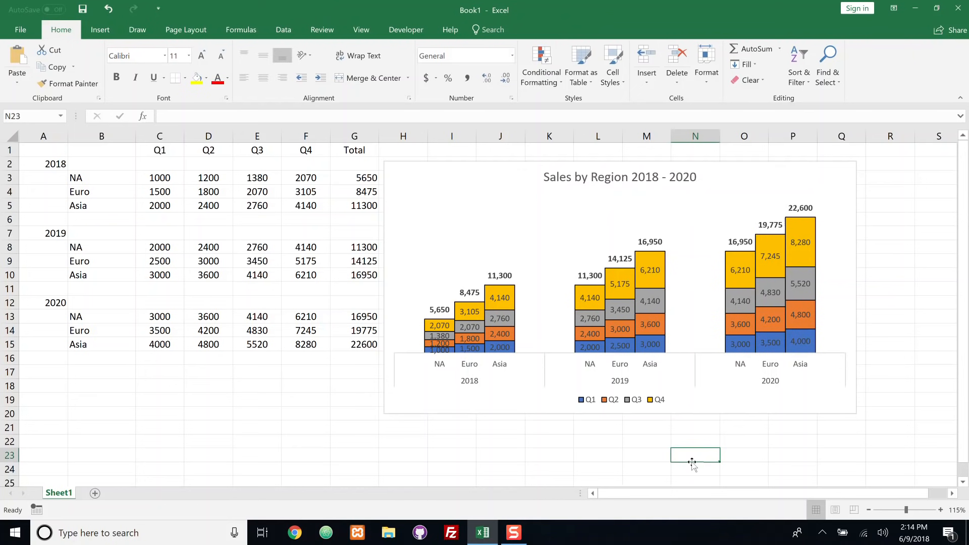
mouse_move(649, 448)
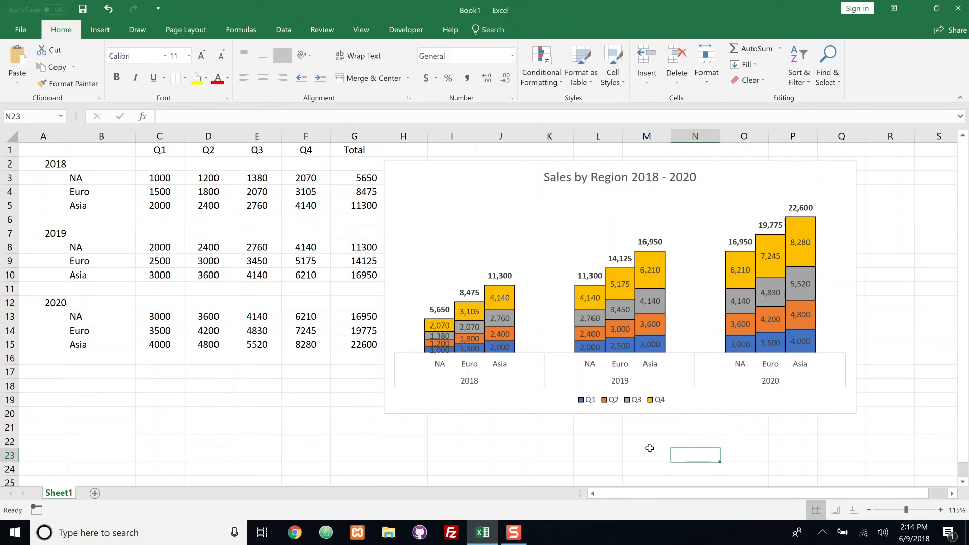
mouse_move(633, 443)
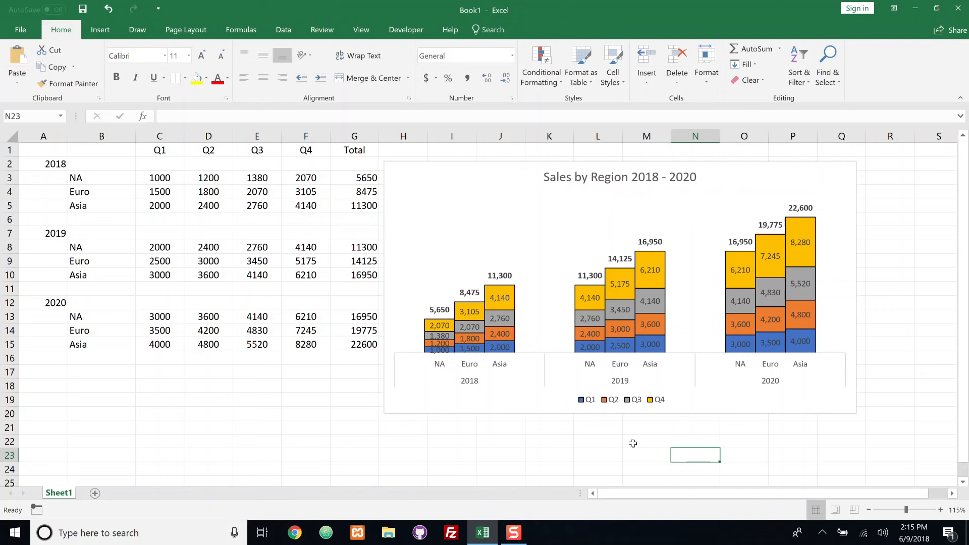